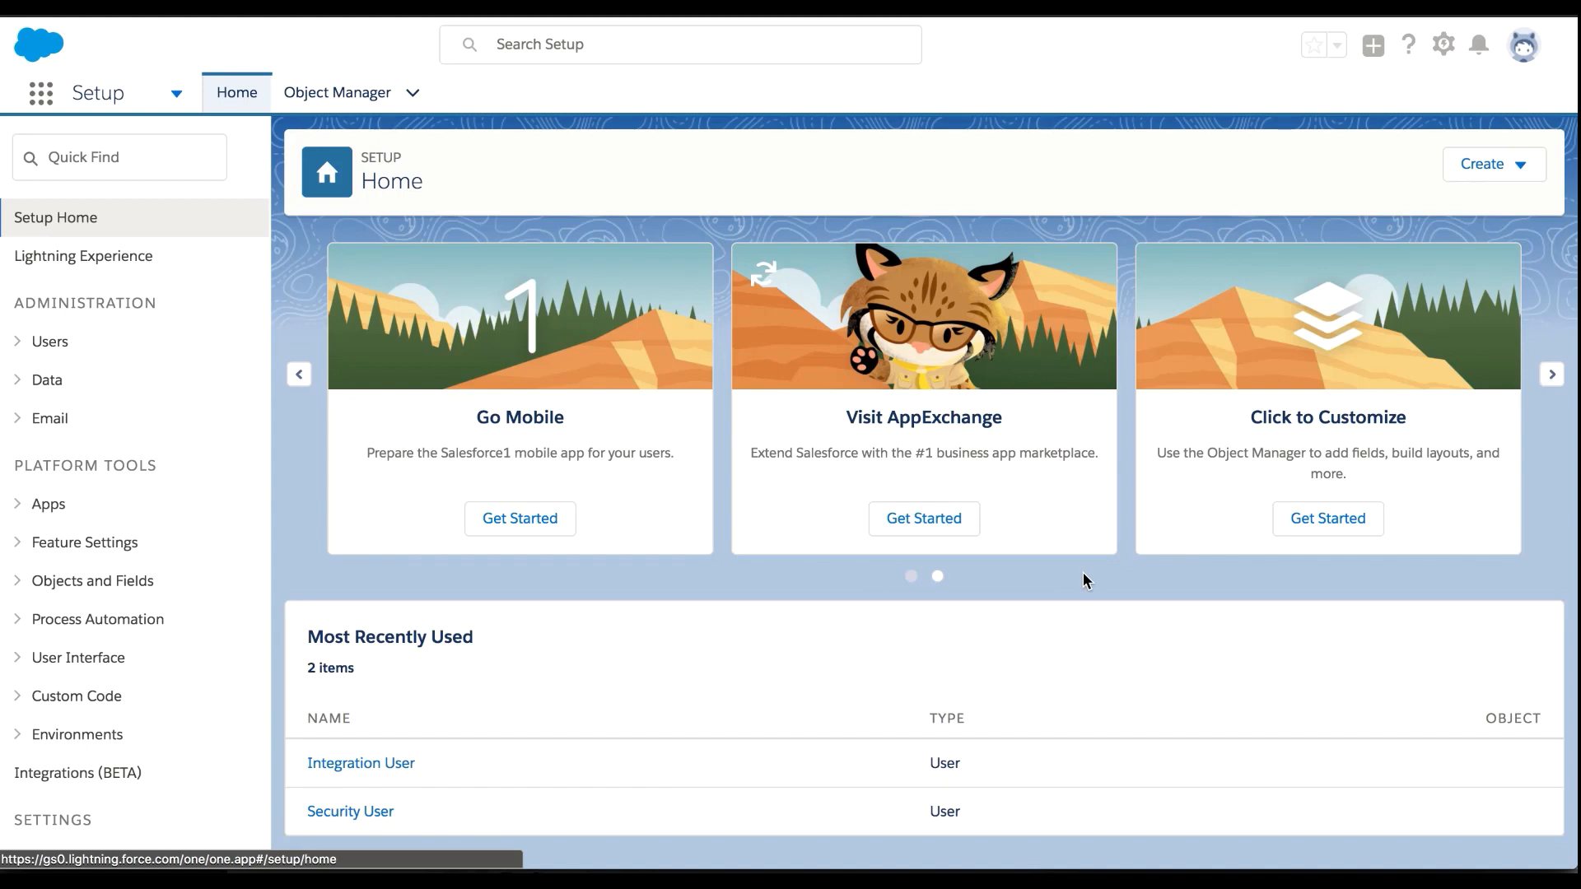
Step: Enable Salesforce Analytics from the Analytics Getting Started page found via Quick Find 'analy'
{"action": "left_click", "coordinate": [118, 156]}
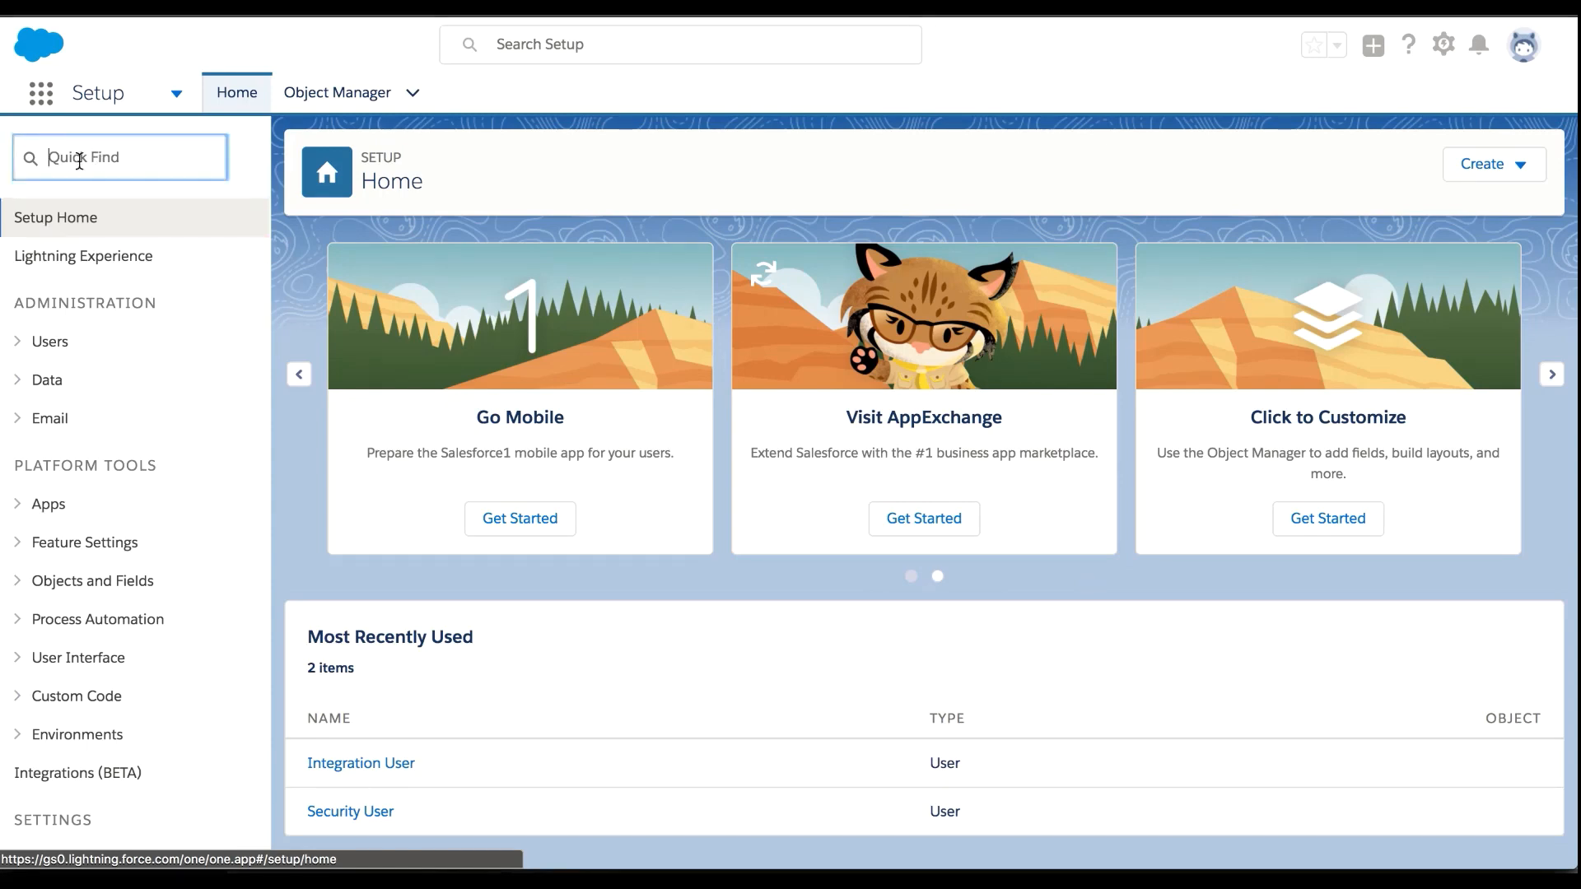
{"action": "type", "text": "analy"}
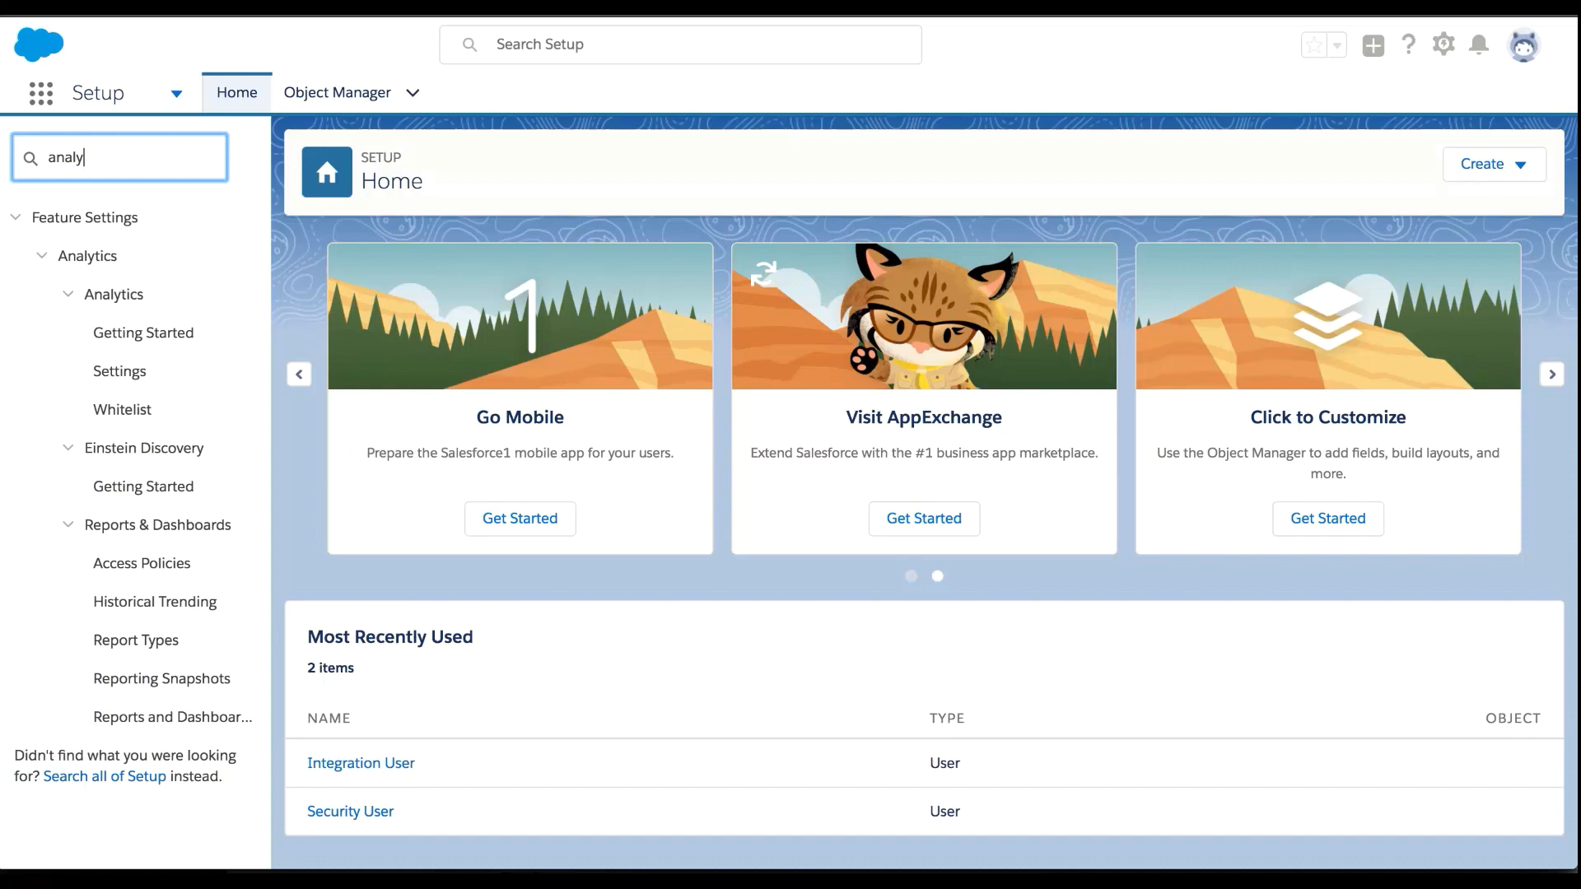
{"action": "left_click", "coordinate": [143, 332]}
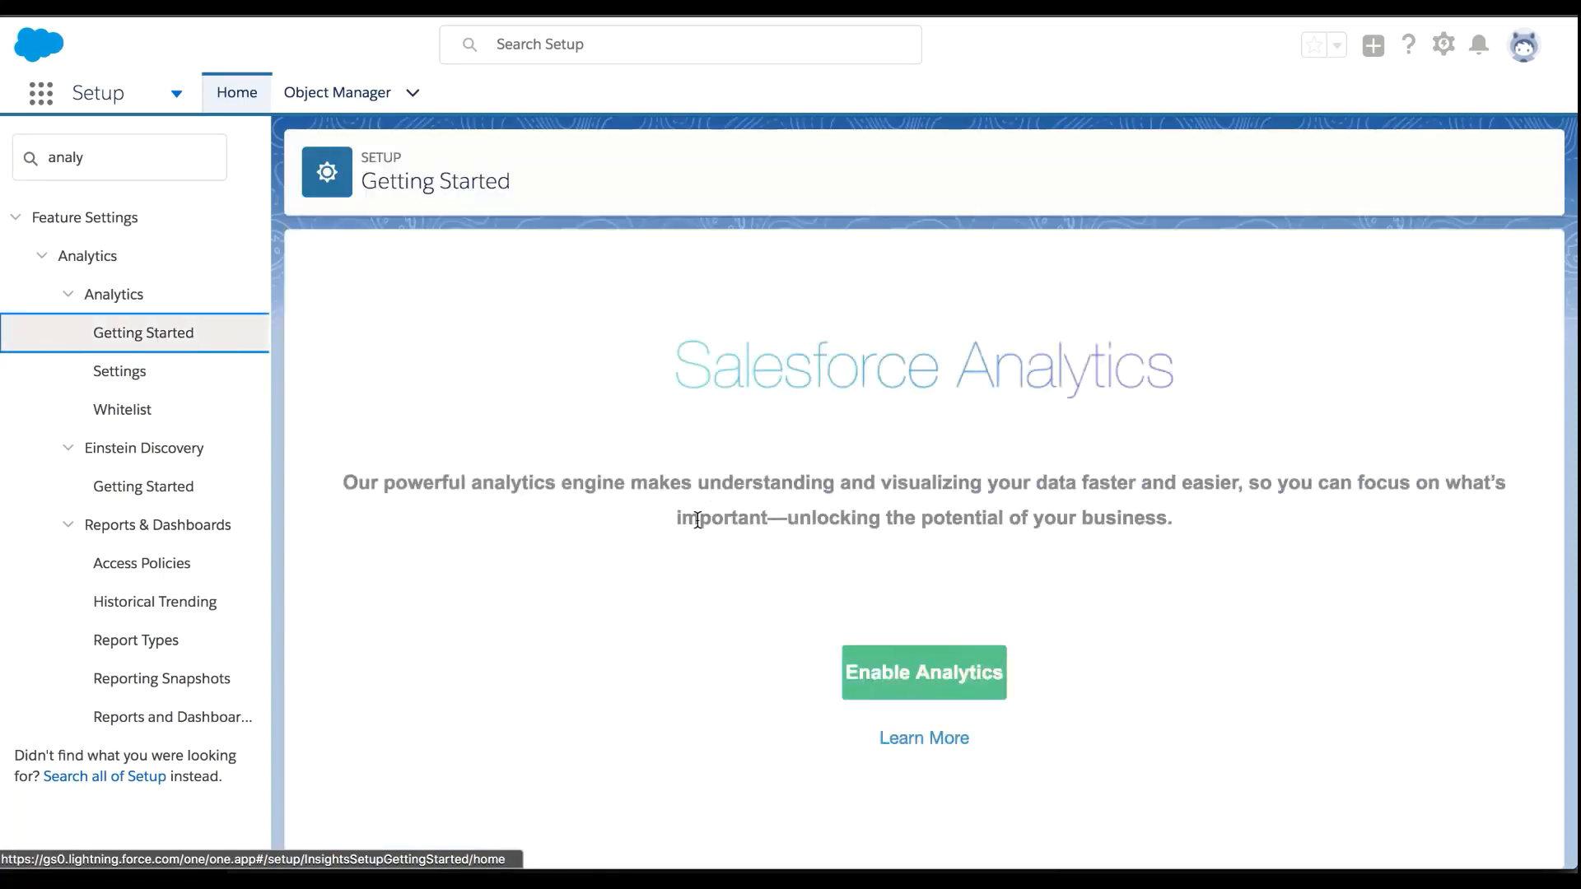
{"action": "left_click", "coordinate": [923, 673]}
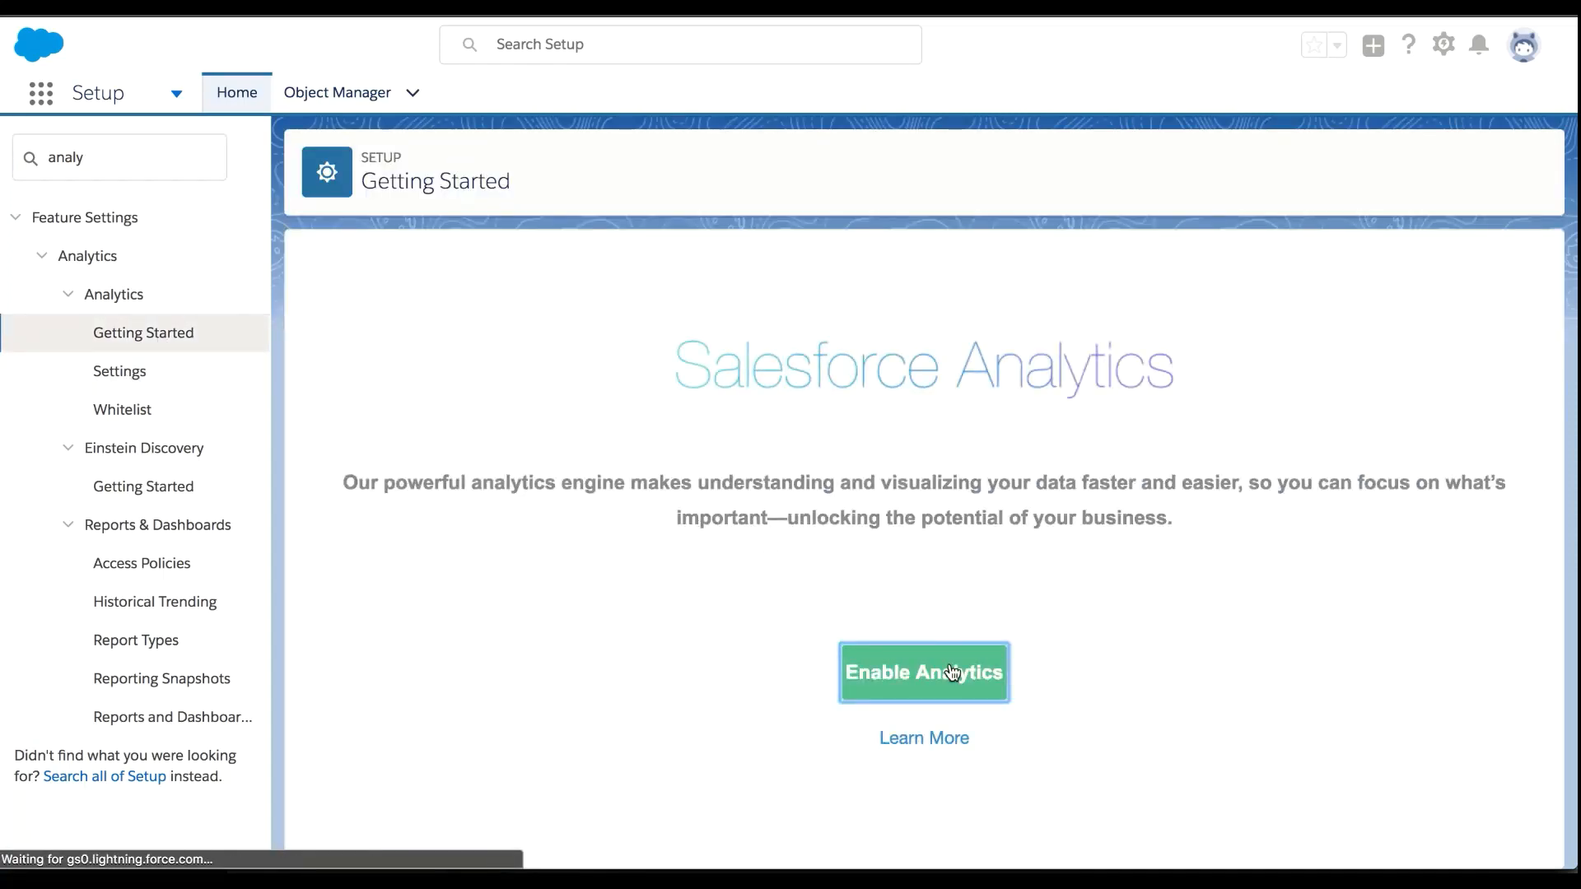
{"action": "left_click", "coordinate": [923, 672]}
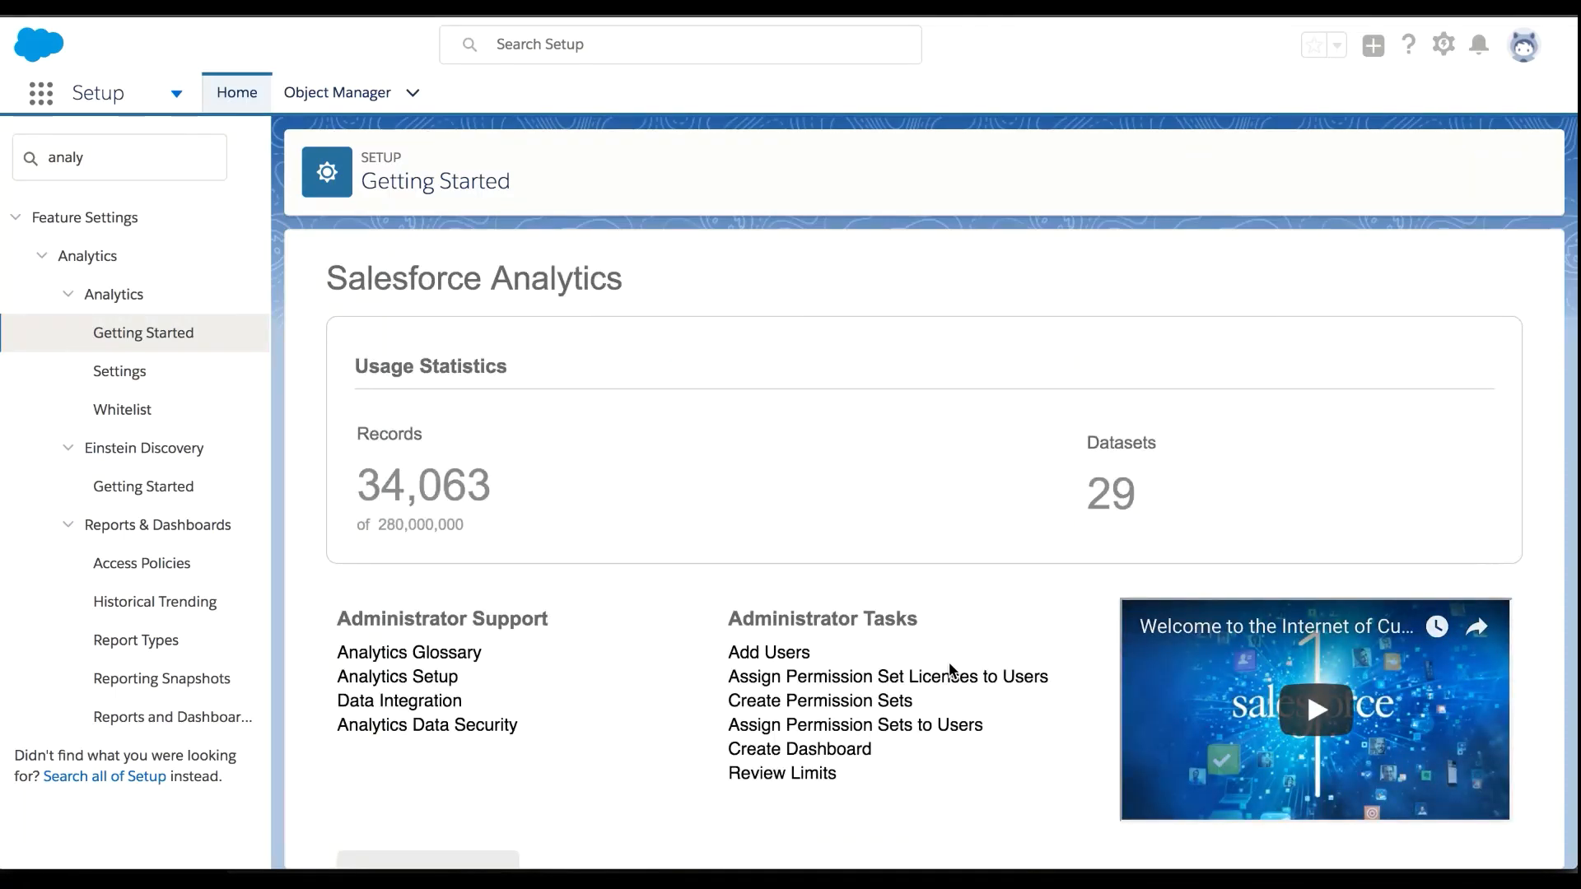
{"action": "mouse_move", "coordinate": [273, 388]}
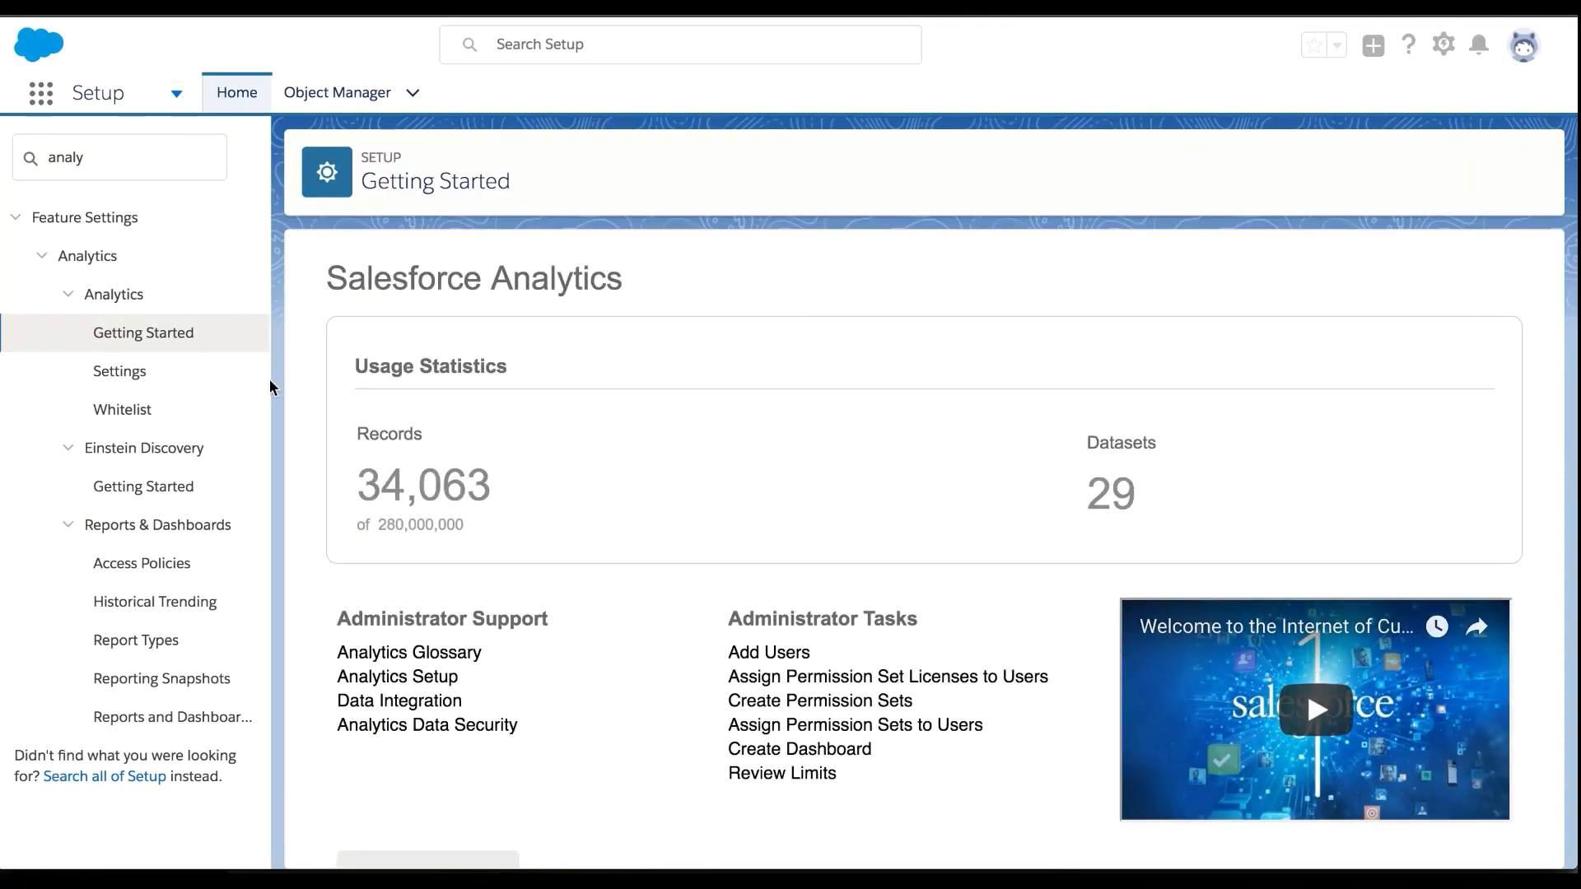
Step: Open the Einstein Analytics Platform Admin permission set from the Permission Sets list
{"action": "type", "text": "per"}
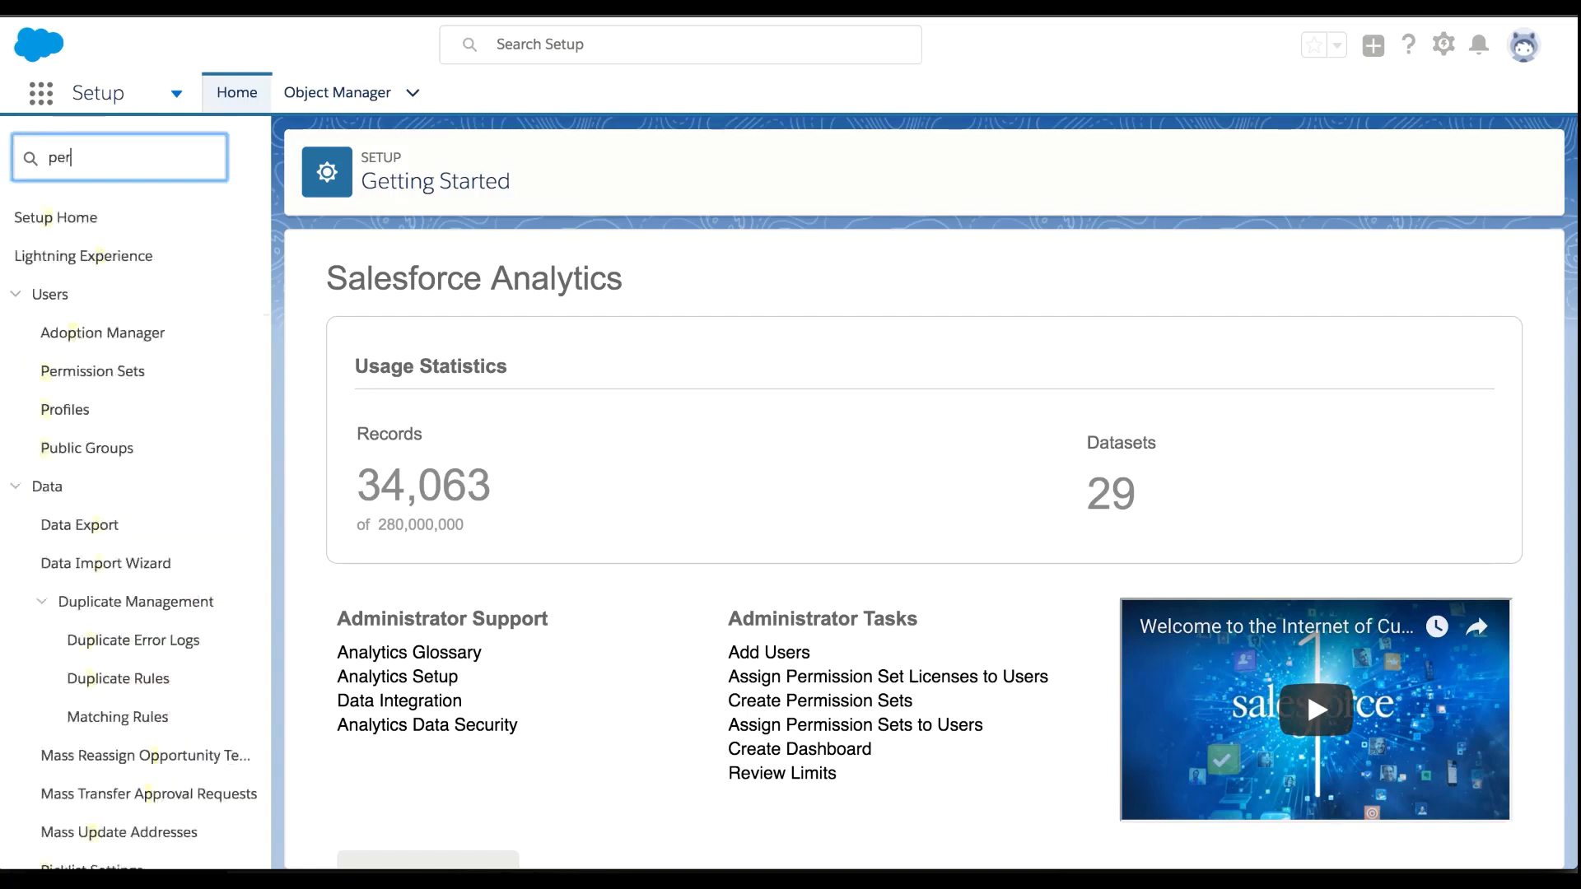
{"action": "left_click", "coordinate": [92, 369]}
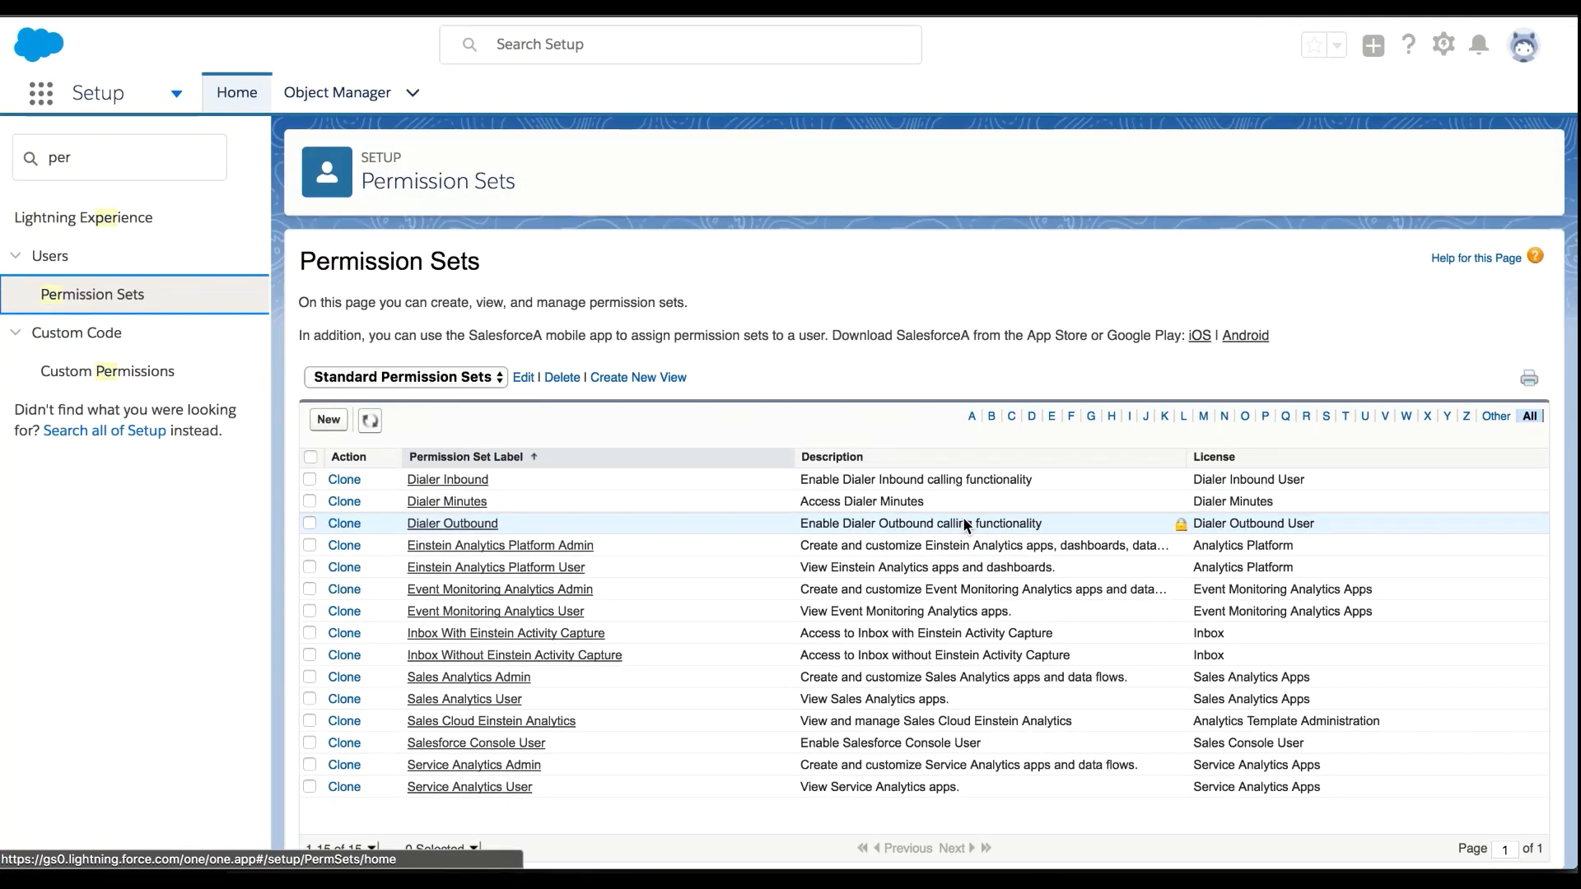
{"action": "mouse_move", "coordinate": [652, 565]}
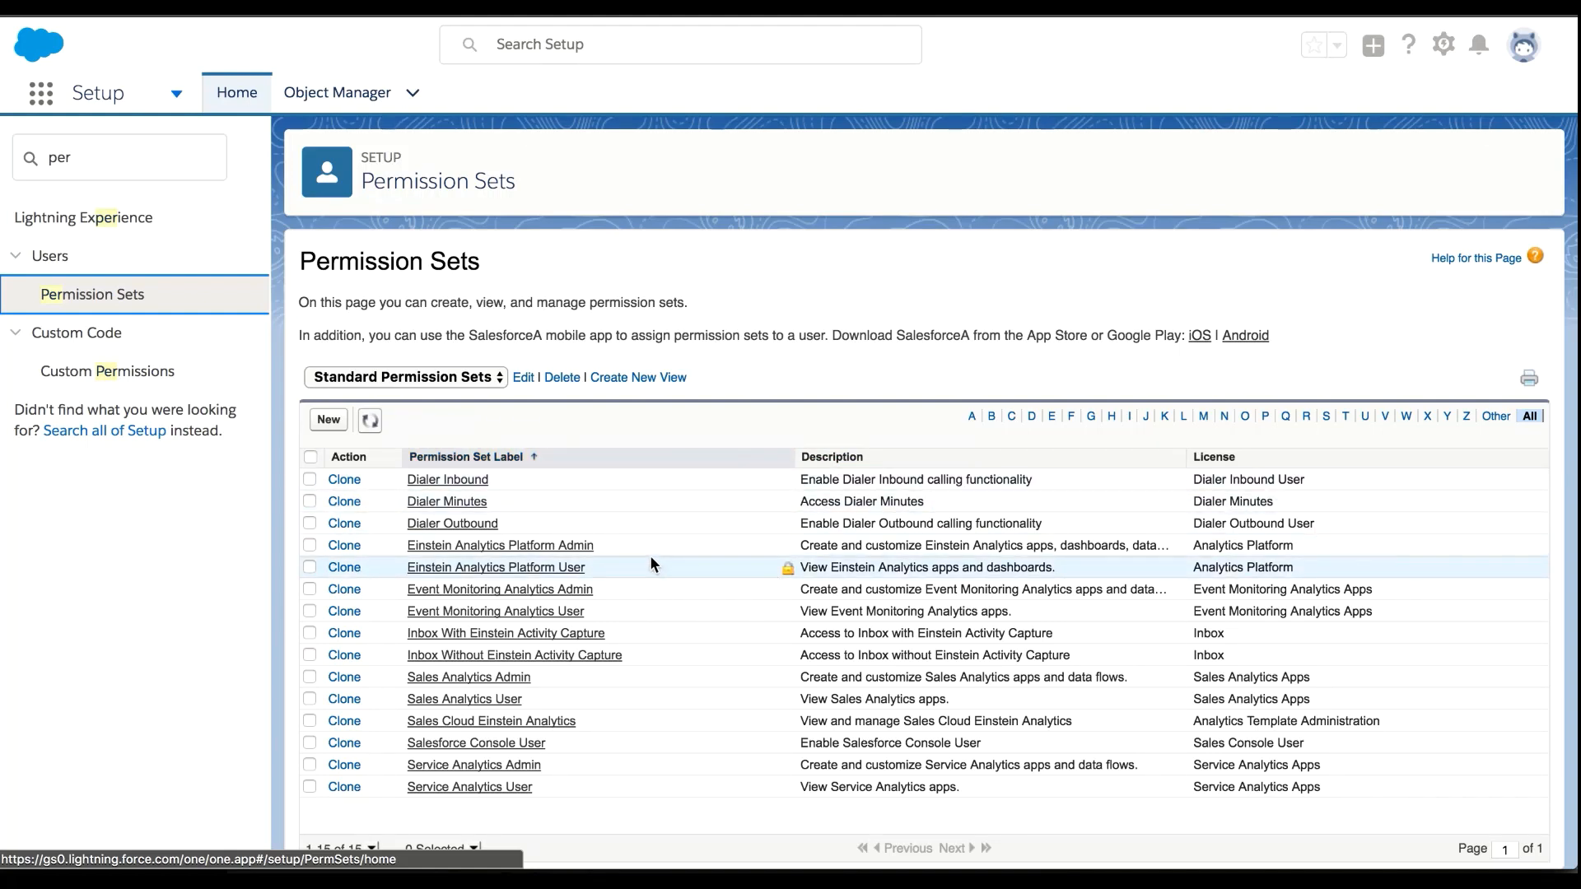
{"action": "left_click", "coordinate": [499, 545]}
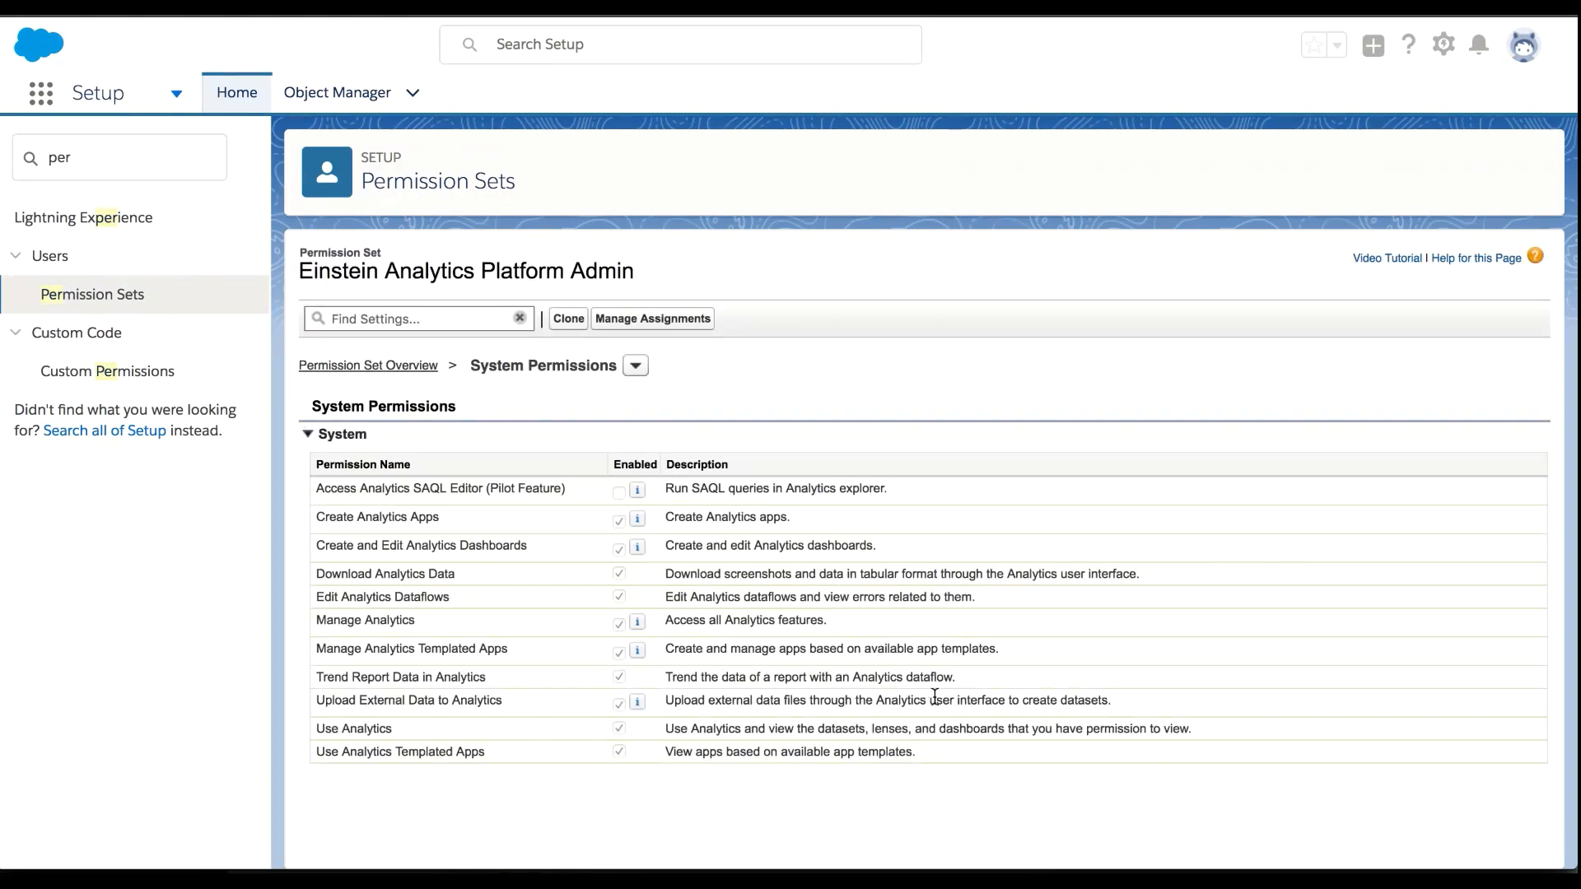
{"action": "mouse_move", "coordinate": [835, 666]}
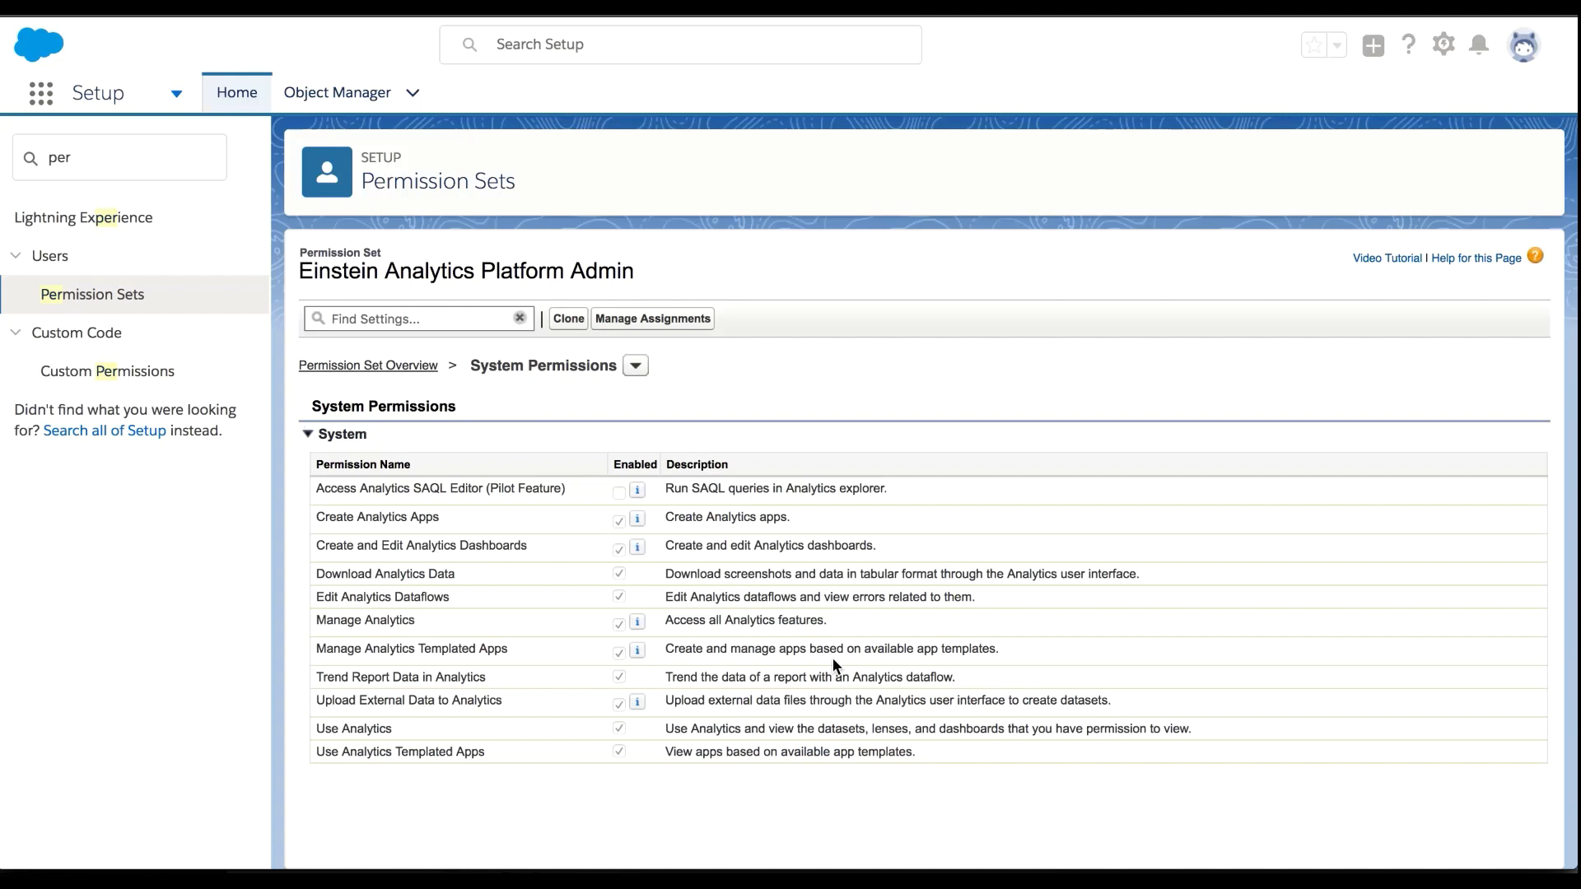
Step: Assign the Event Monitoring Analytics Admin permission set to the first admin user
{"action": "left_click", "coordinate": [651, 318]}
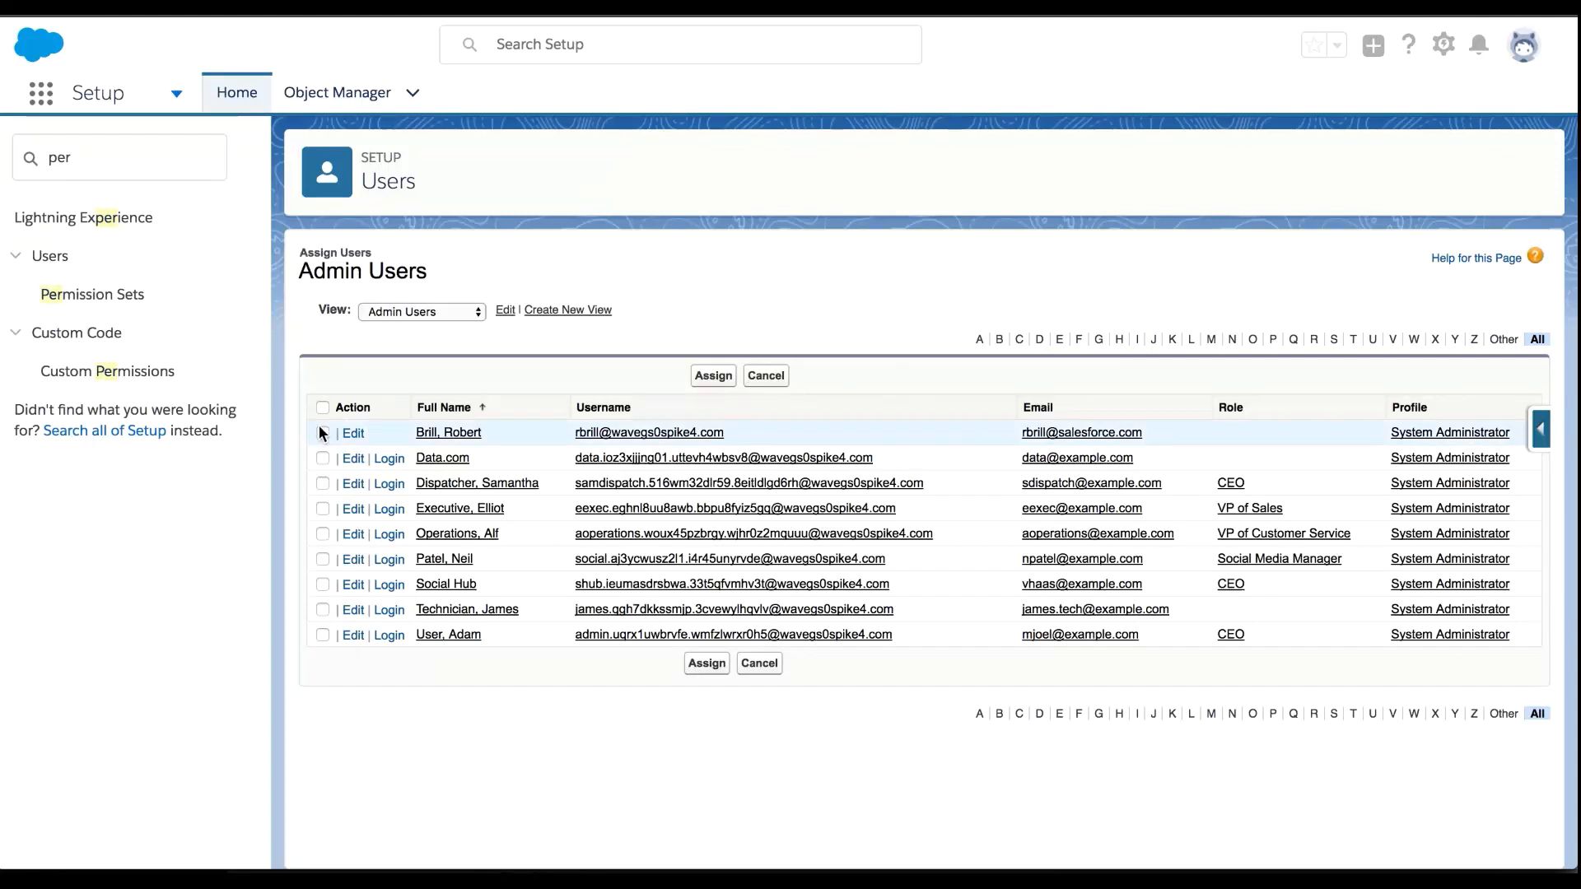
{"action": "left_click", "coordinate": [93, 293]}
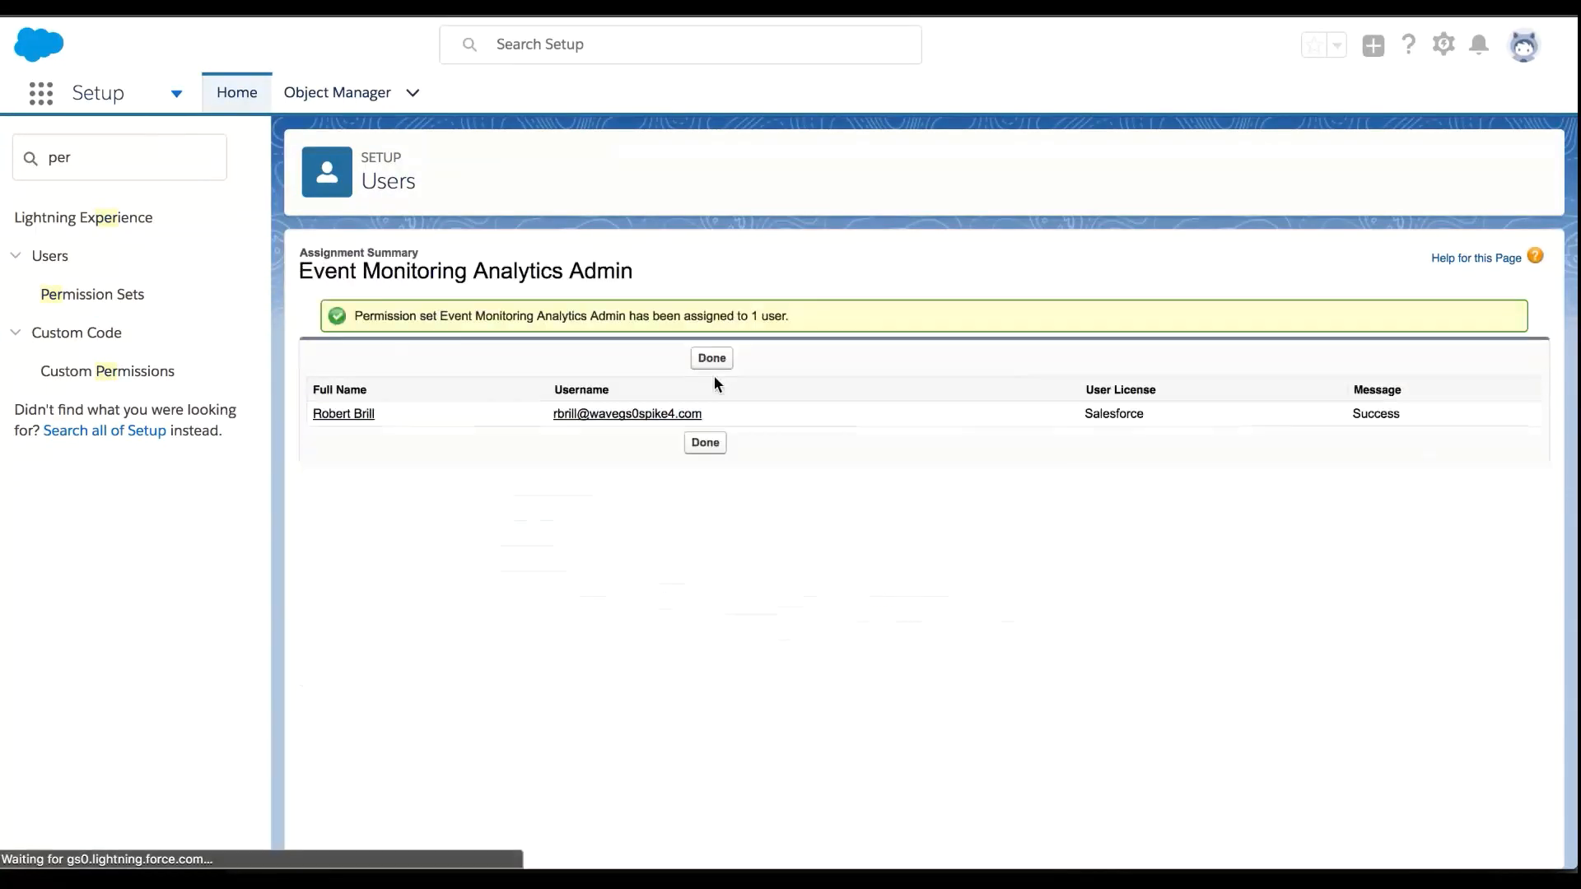
{"action": "left_click", "coordinate": [41, 93]}
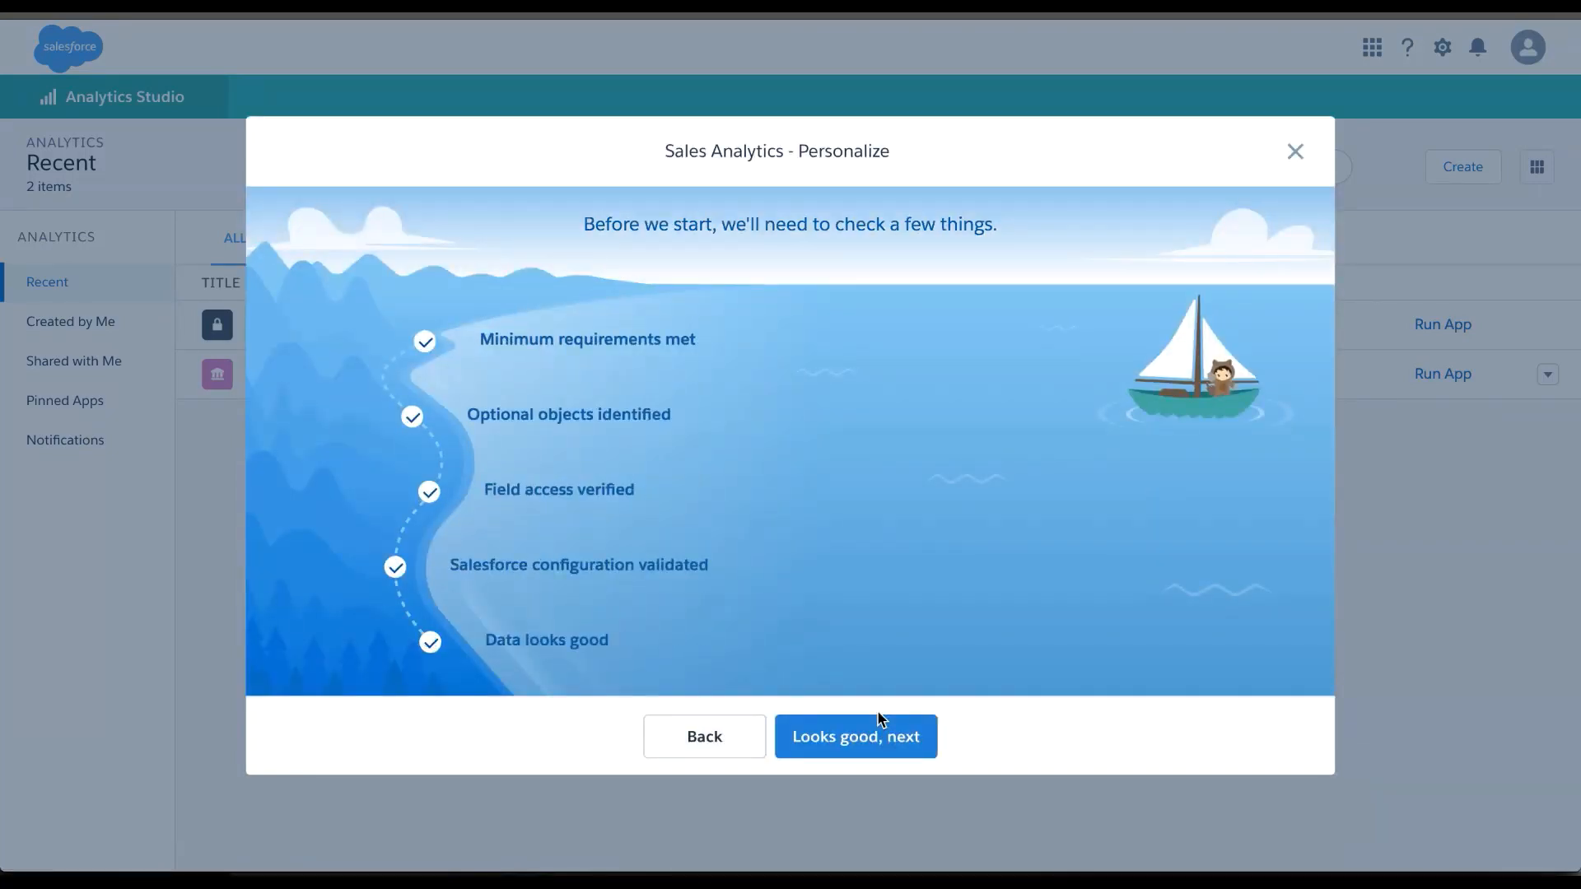
Step: Continue the Sales Analytics wizard past its passed requirements checklist
{"action": "left_click", "coordinate": [854, 736]}
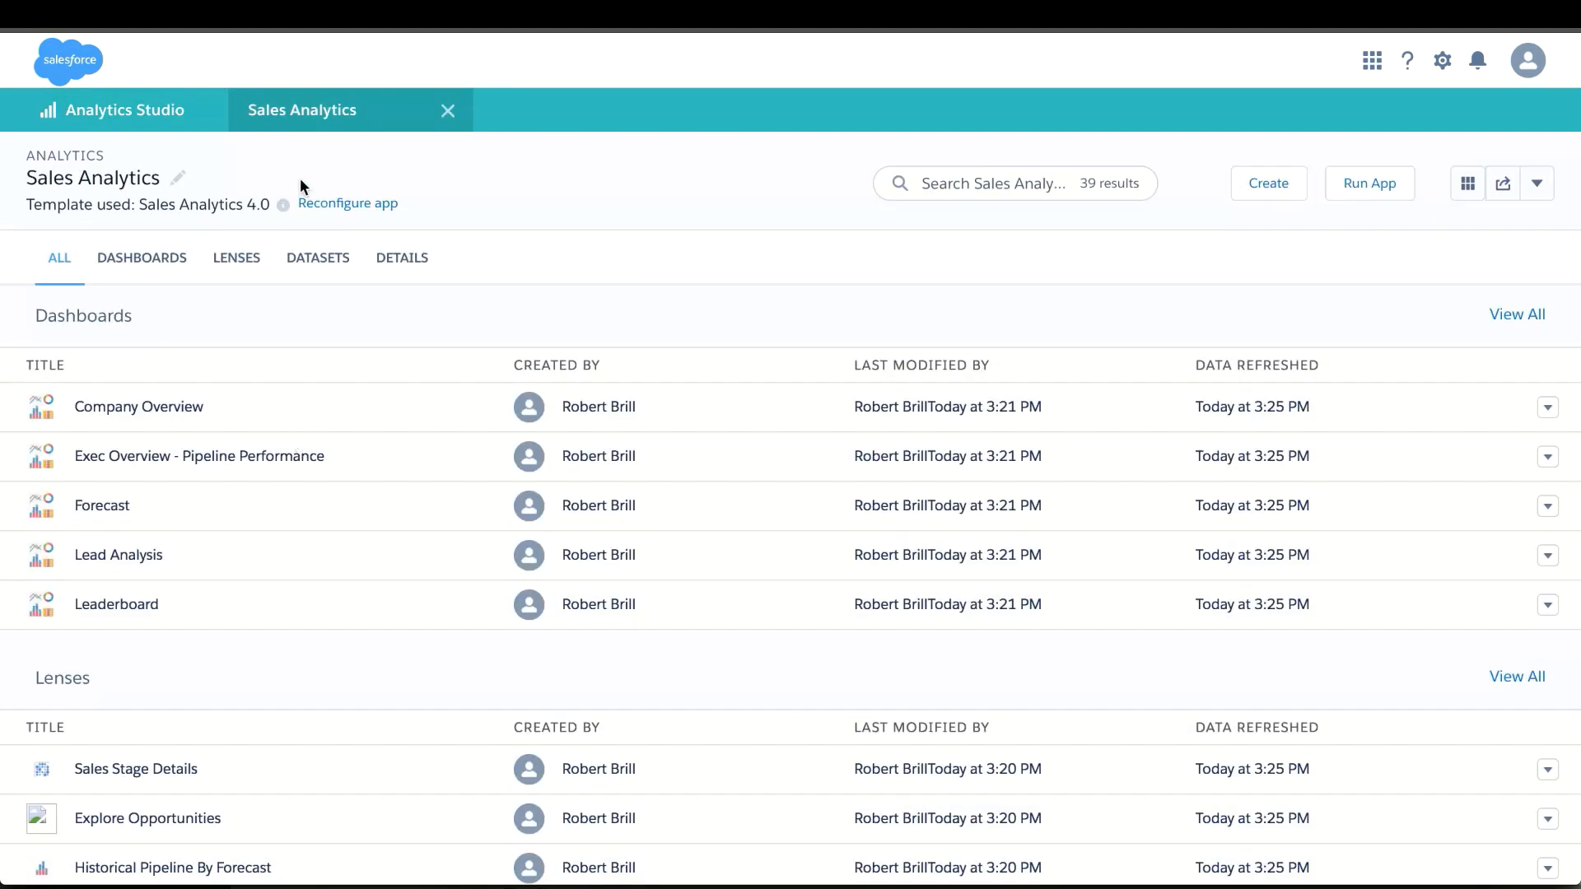
Step: List the Sales Analytics app's twelve datasets on the Datasets tab
{"action": "left_click", "coordinate": [318, 257]}
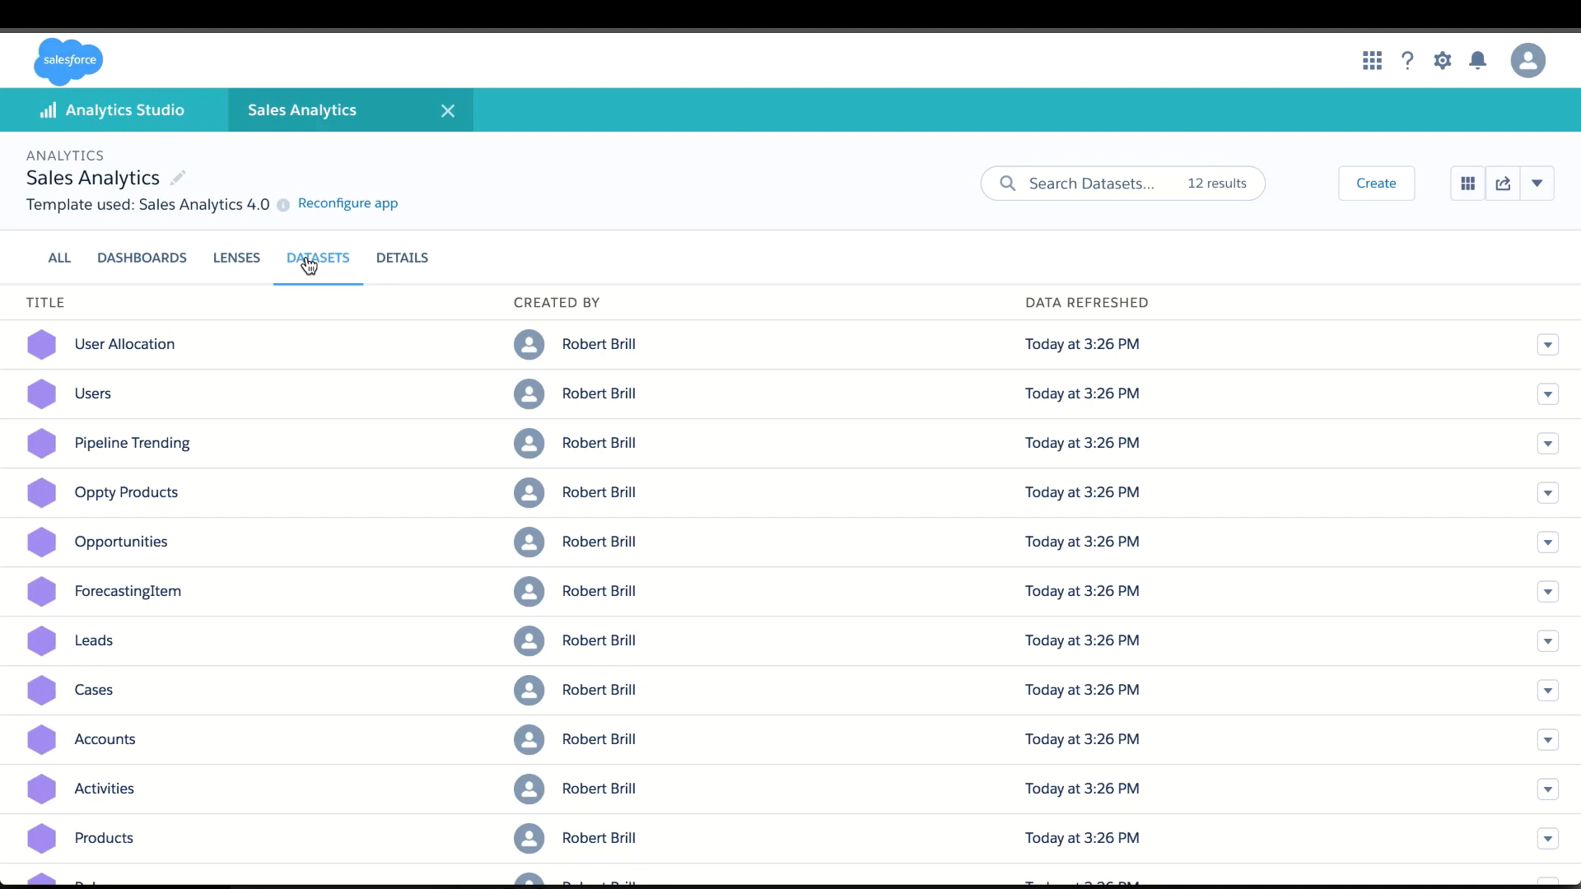
{"action": "left_click", "coordinate": [236, 257]}
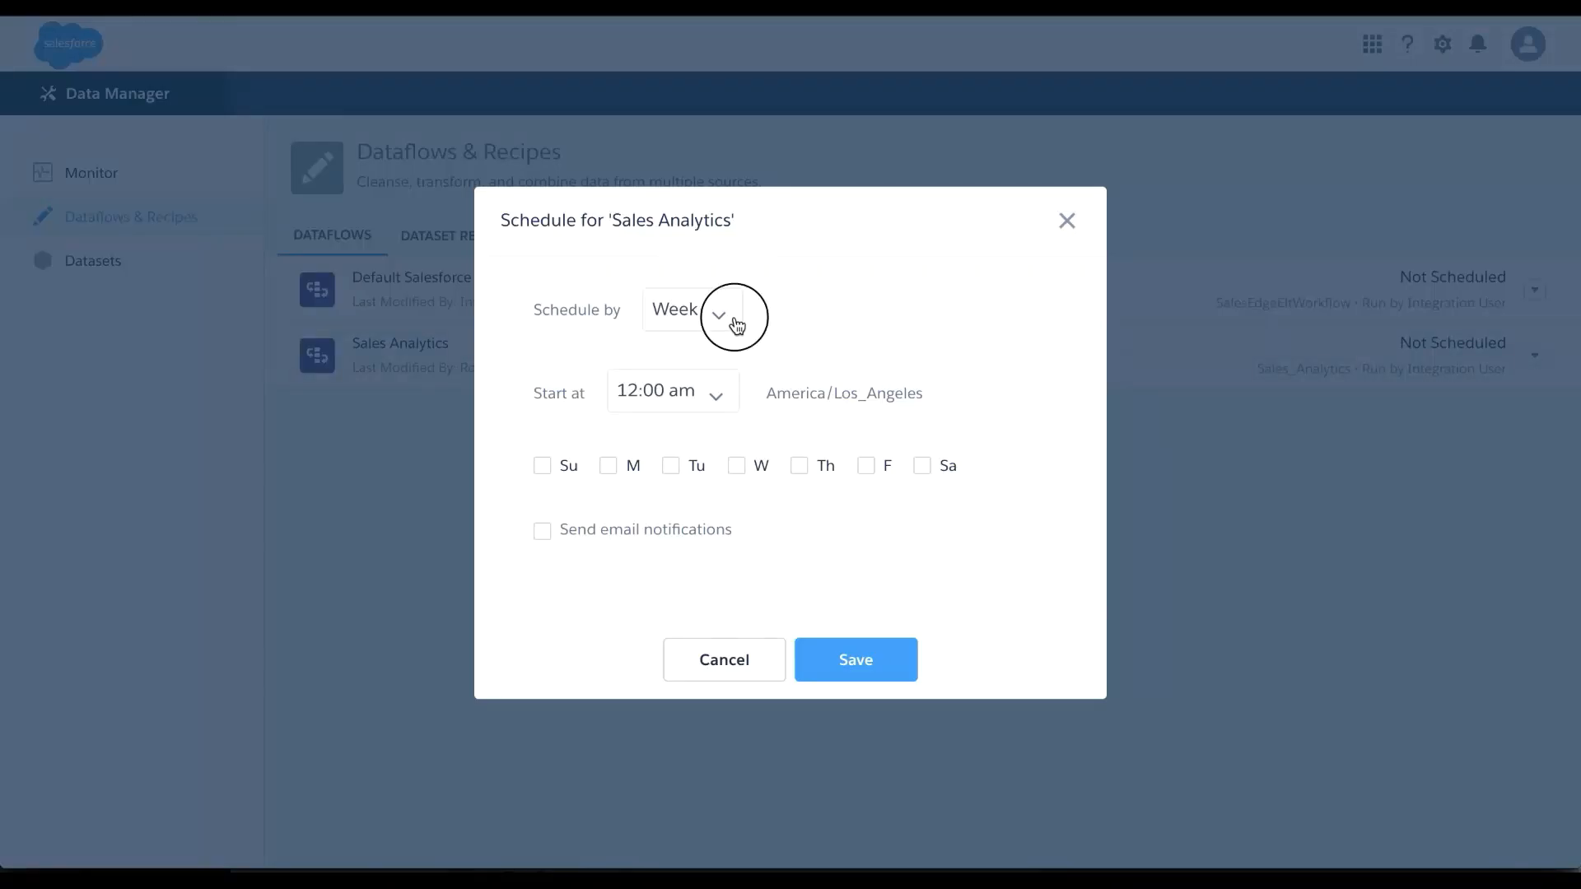
Step: Choose how often the Sales Analytics dataflow runs in its schedule dialog
{"action": "left_click", "coordinate": [717, 329]}
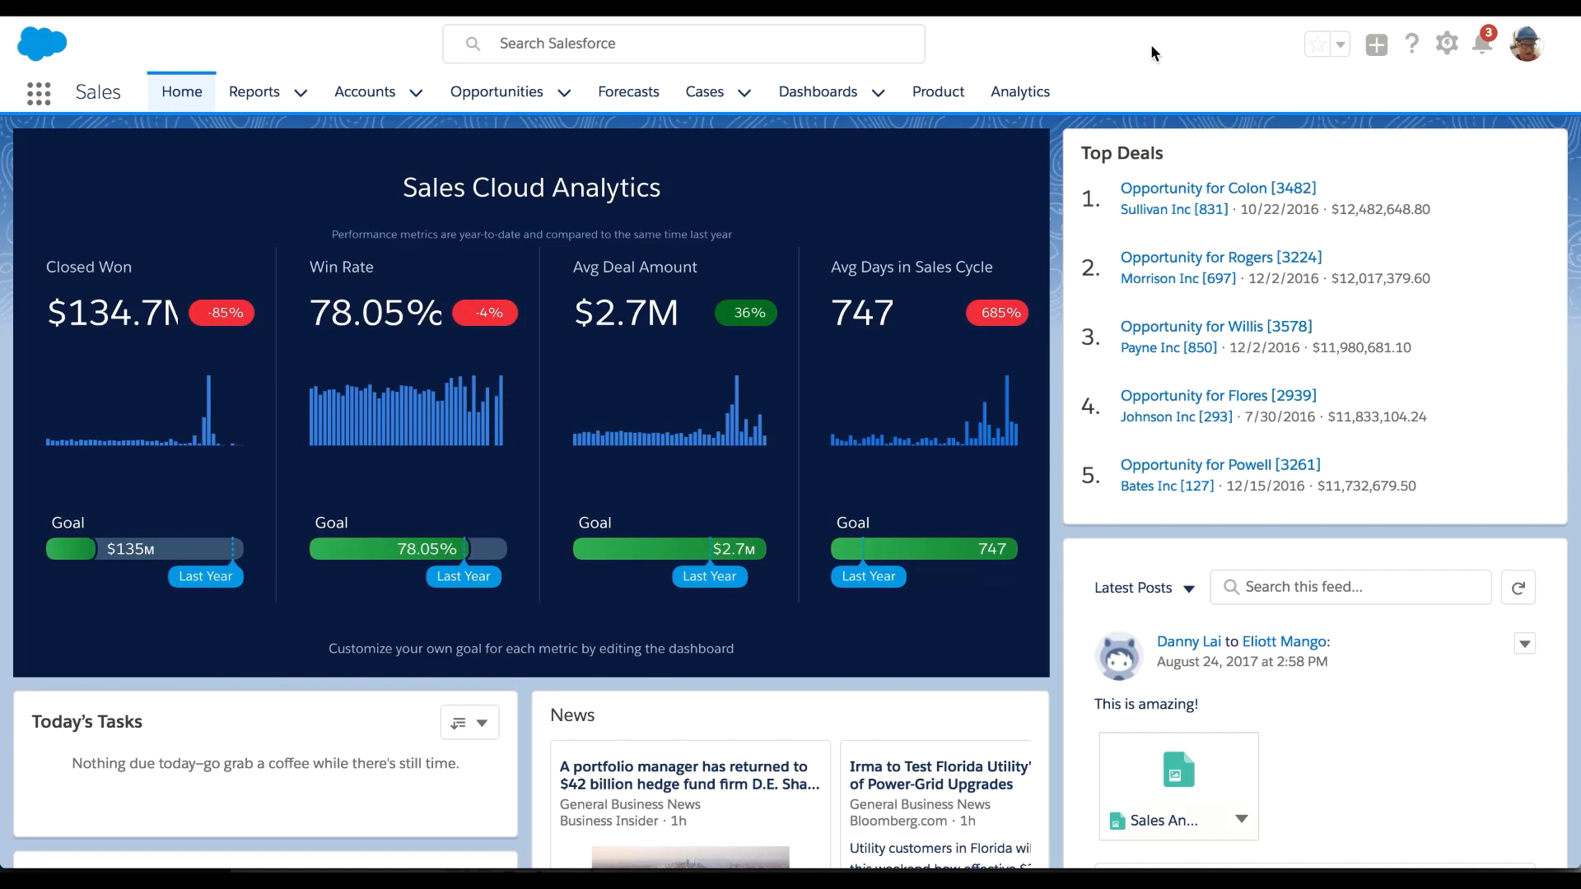
Step: View the Sales Home tab's embedded Sales Cloud Analytics dashboard
{"action": "left_click", "coordinate": [1019, 91]}
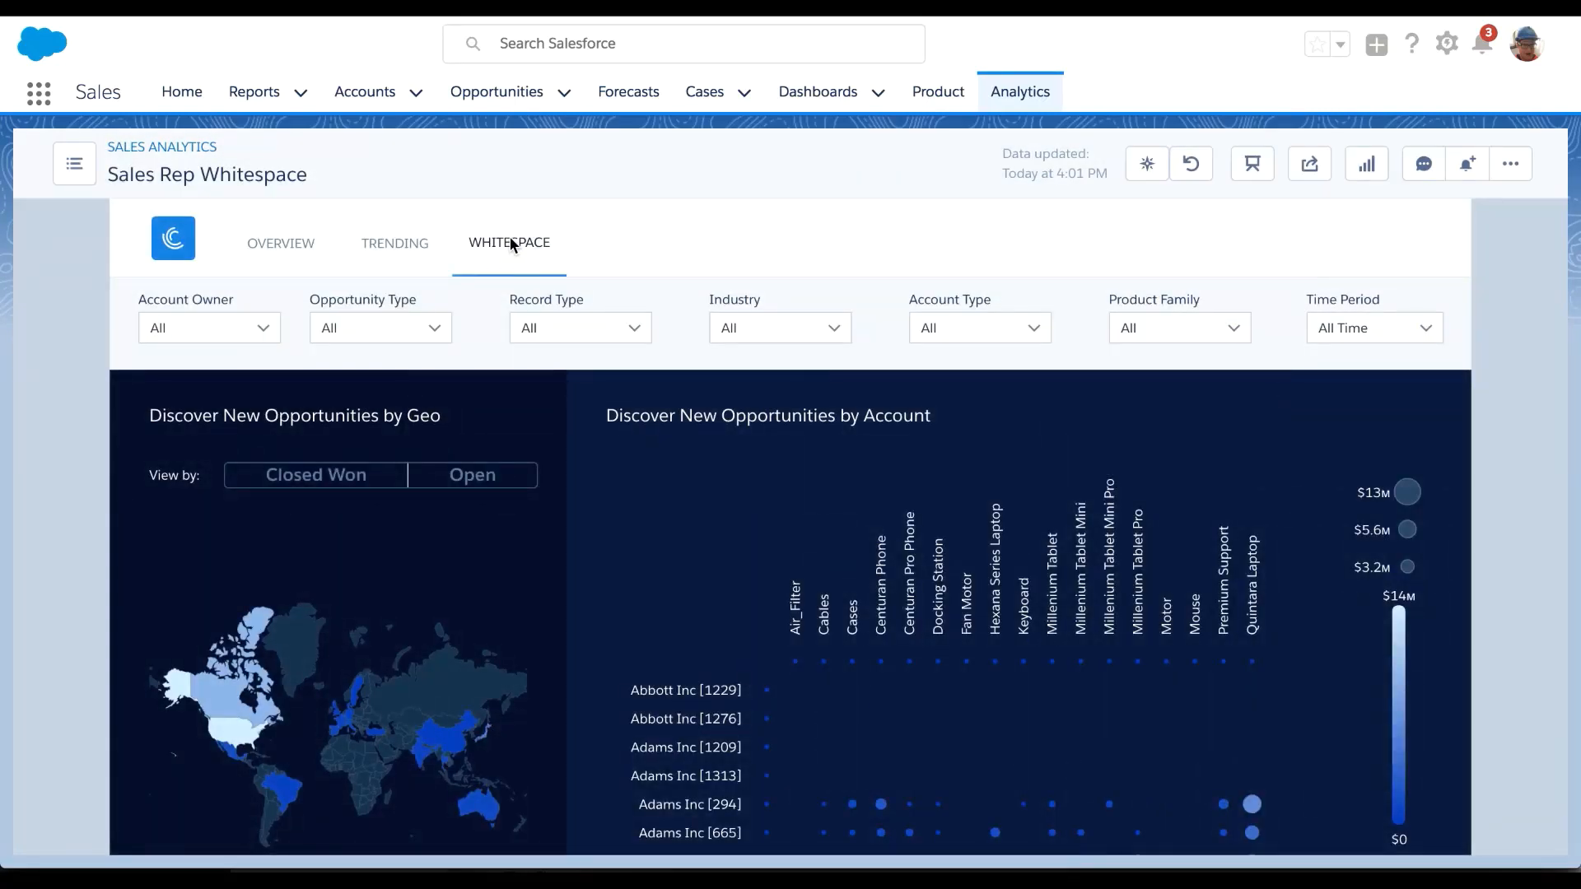
Step: Switch the Sales Rep dashboard to its Whitespace view of opportunities by geography and account
{"action": "left_click", "coordinate": [182, 91]}
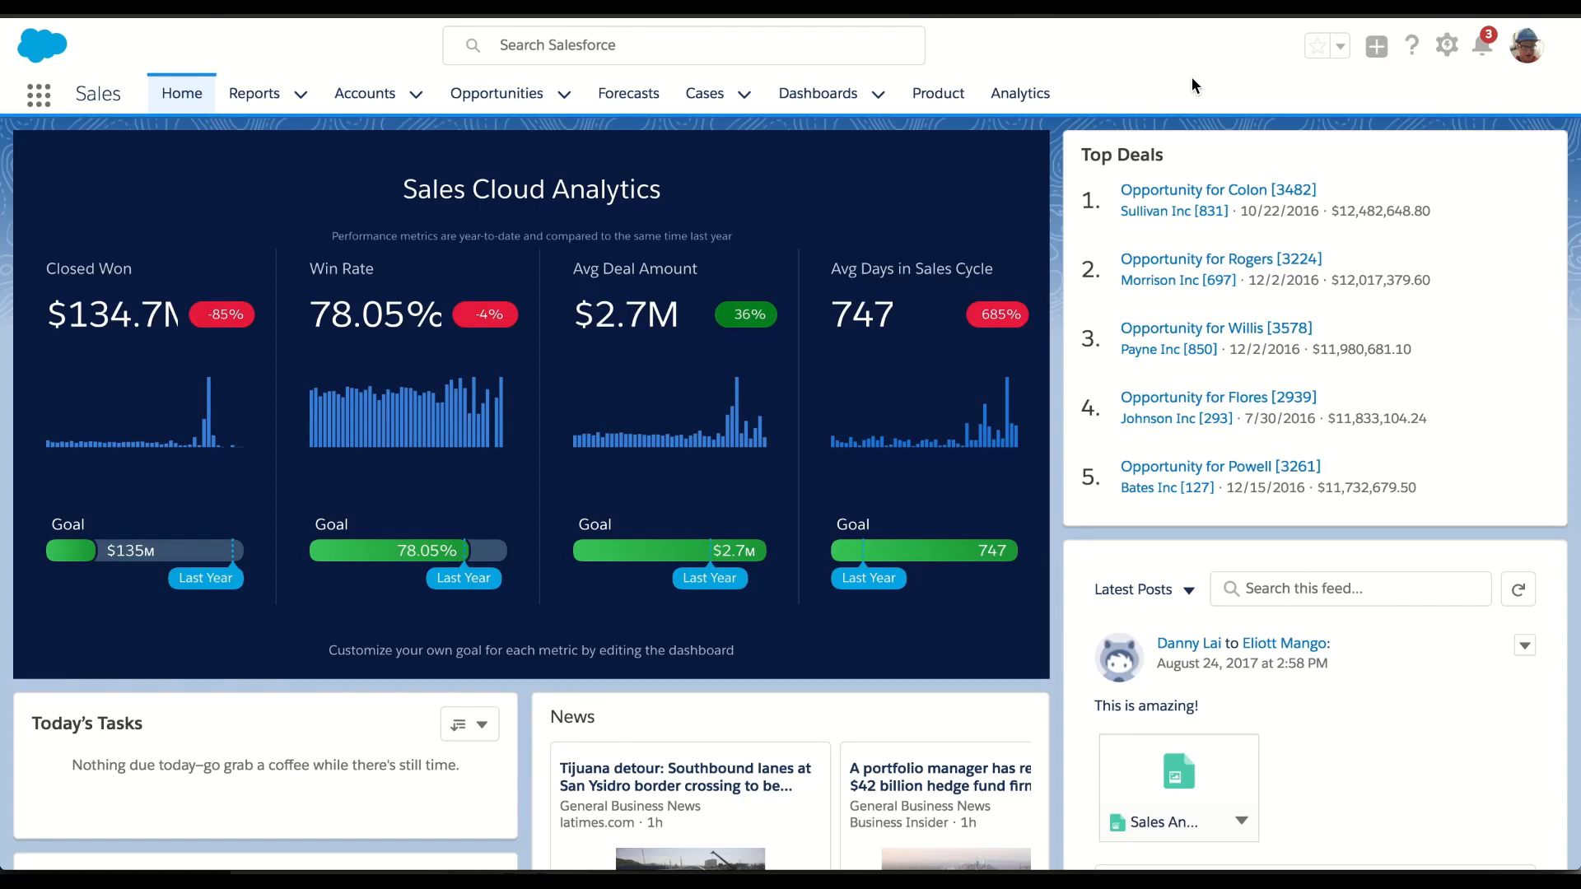
Step: Open the Leaderboard dashboard and pick the Closed Won metric for ranking reps
{"action": "left_click", "coordinate": [1019, 93]}
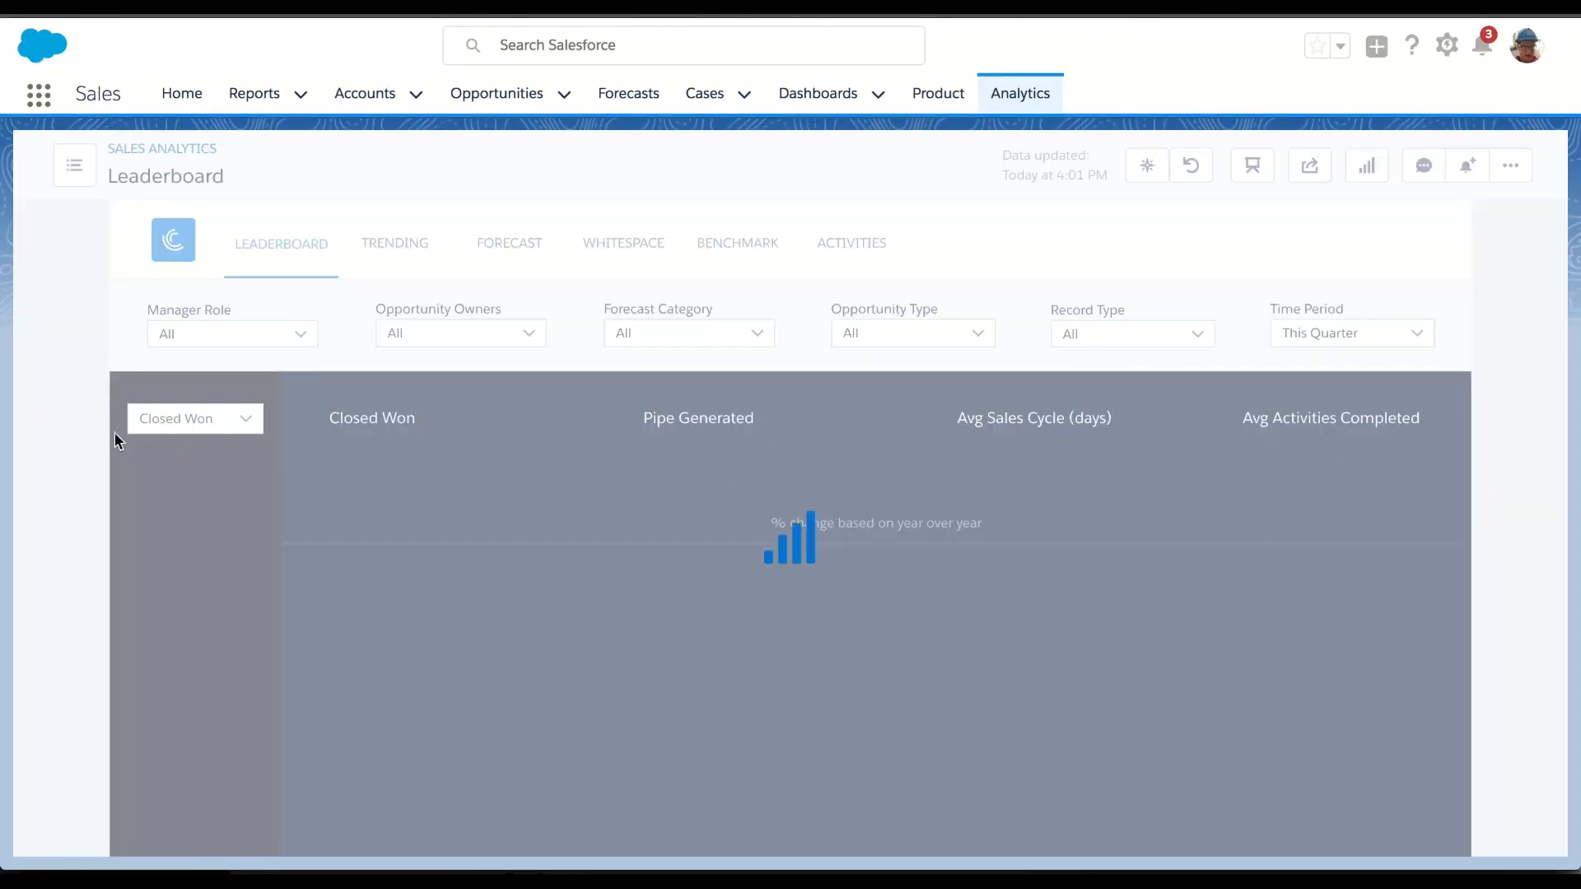
{"action": "left_click", "coordinate": [1468, 166]}
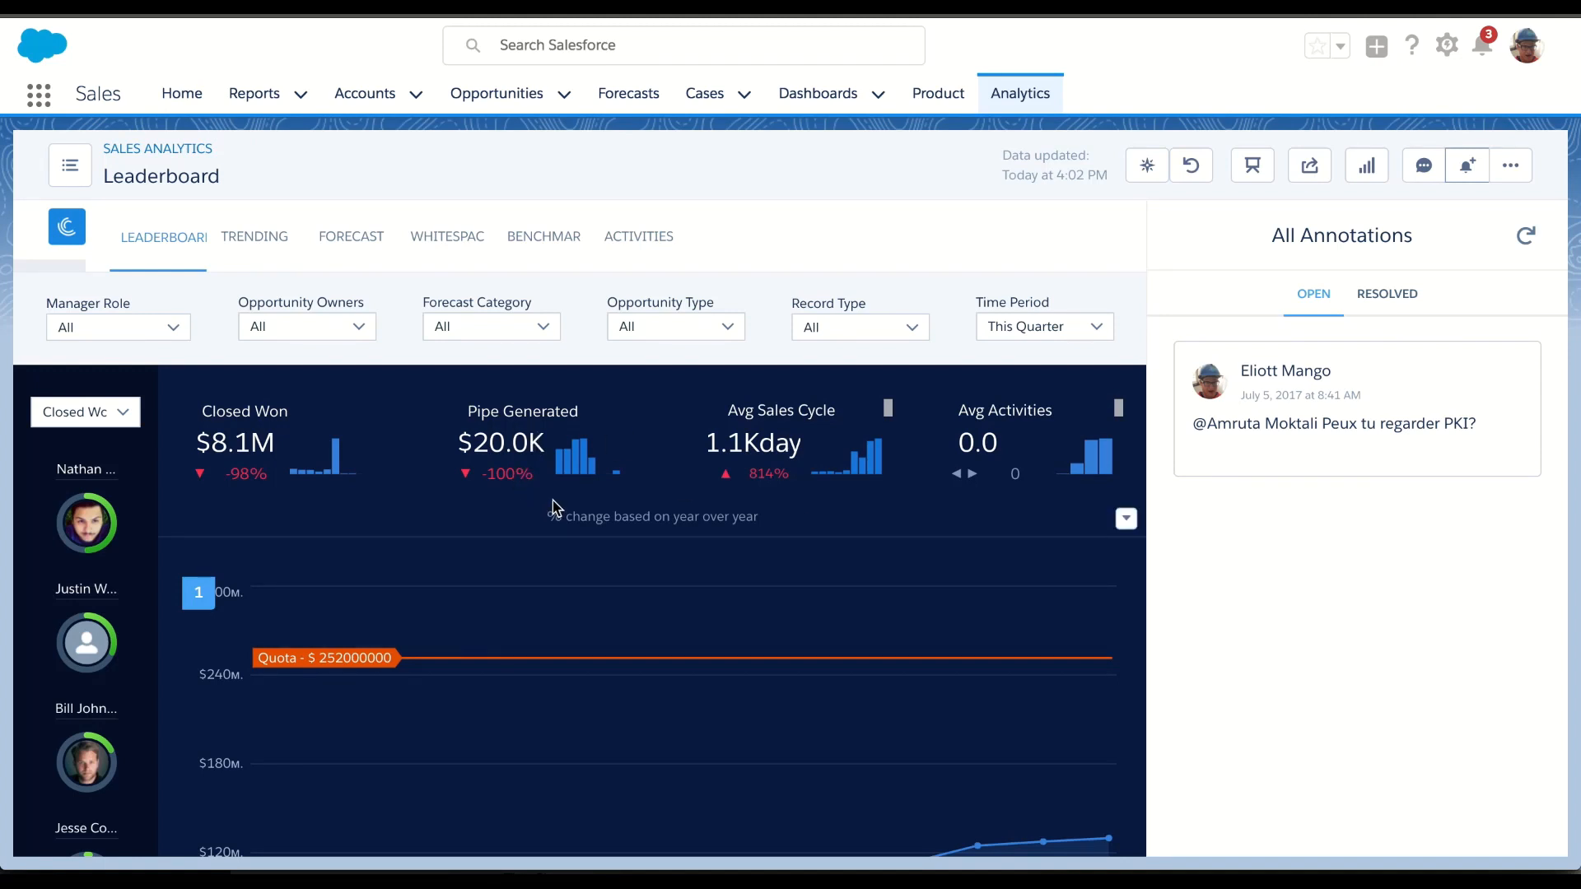
{"action": "left_click", "coordinate": [1468, 166]}
{"action": "type", "text": "@"}
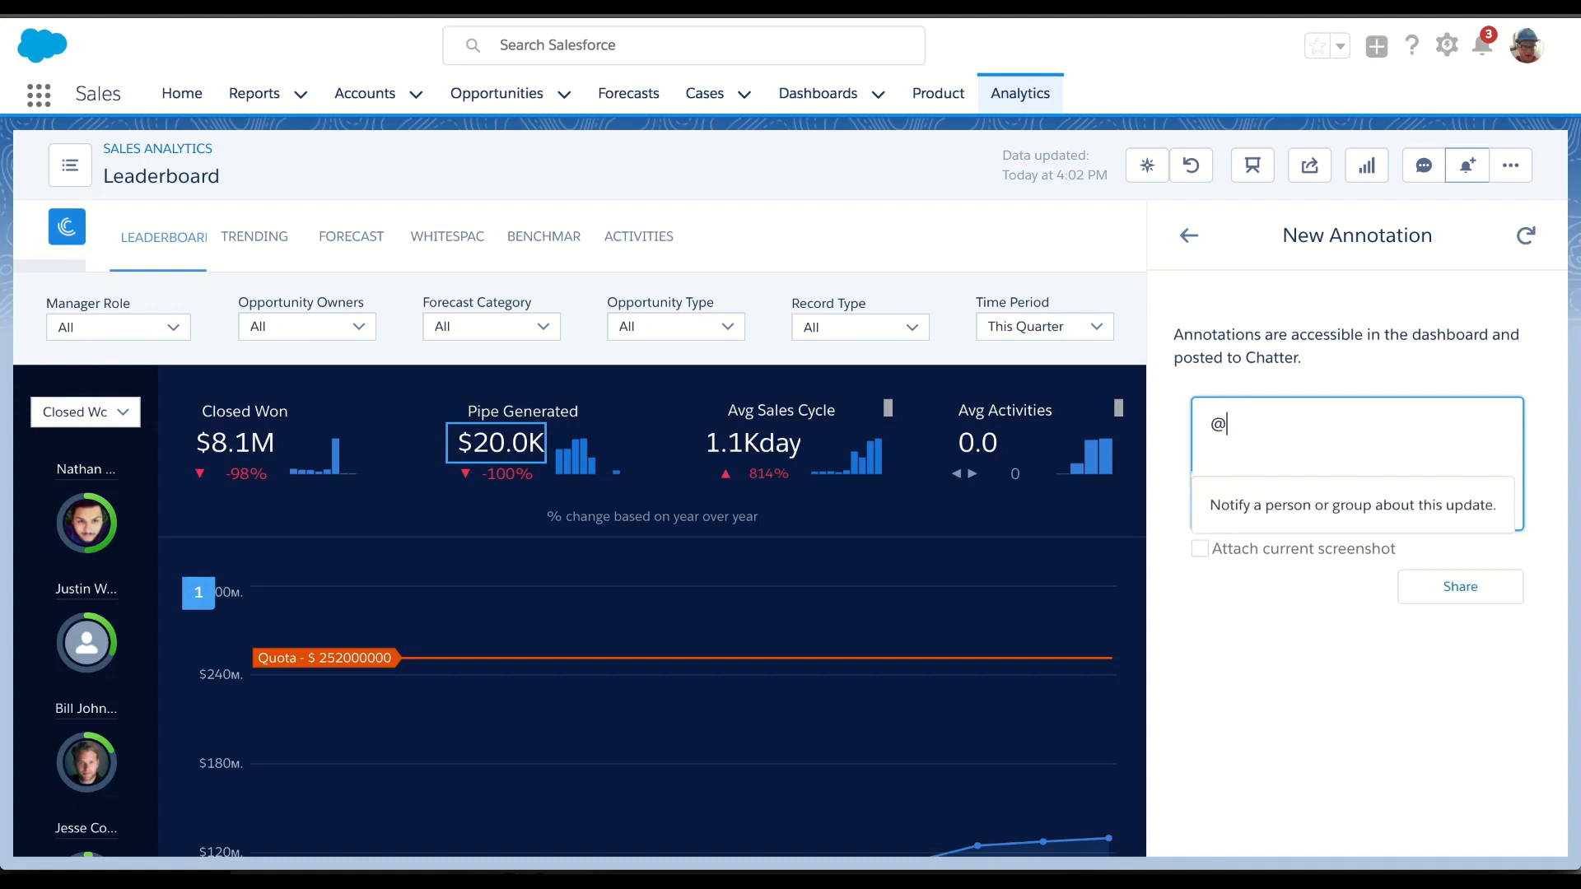
{"action": "left_click", "coordinate": [1458, 587]}
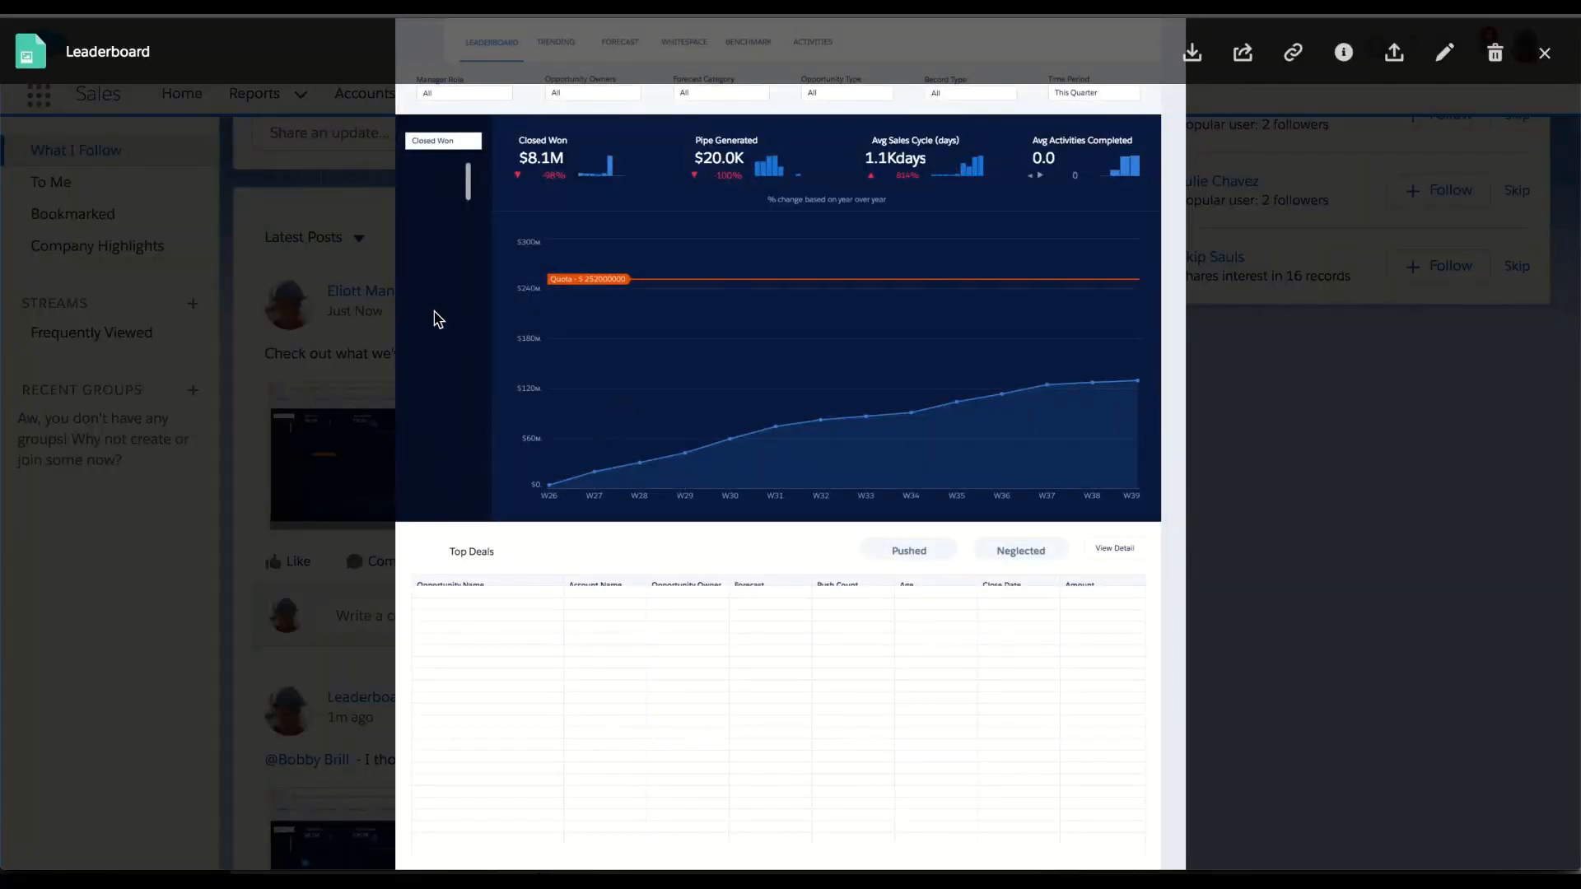
Step: Return from the Chatter feed to the Analytics Pinned Apps page listing seven apps
{"action": "left_click", "coordinate": [1544, 53]}
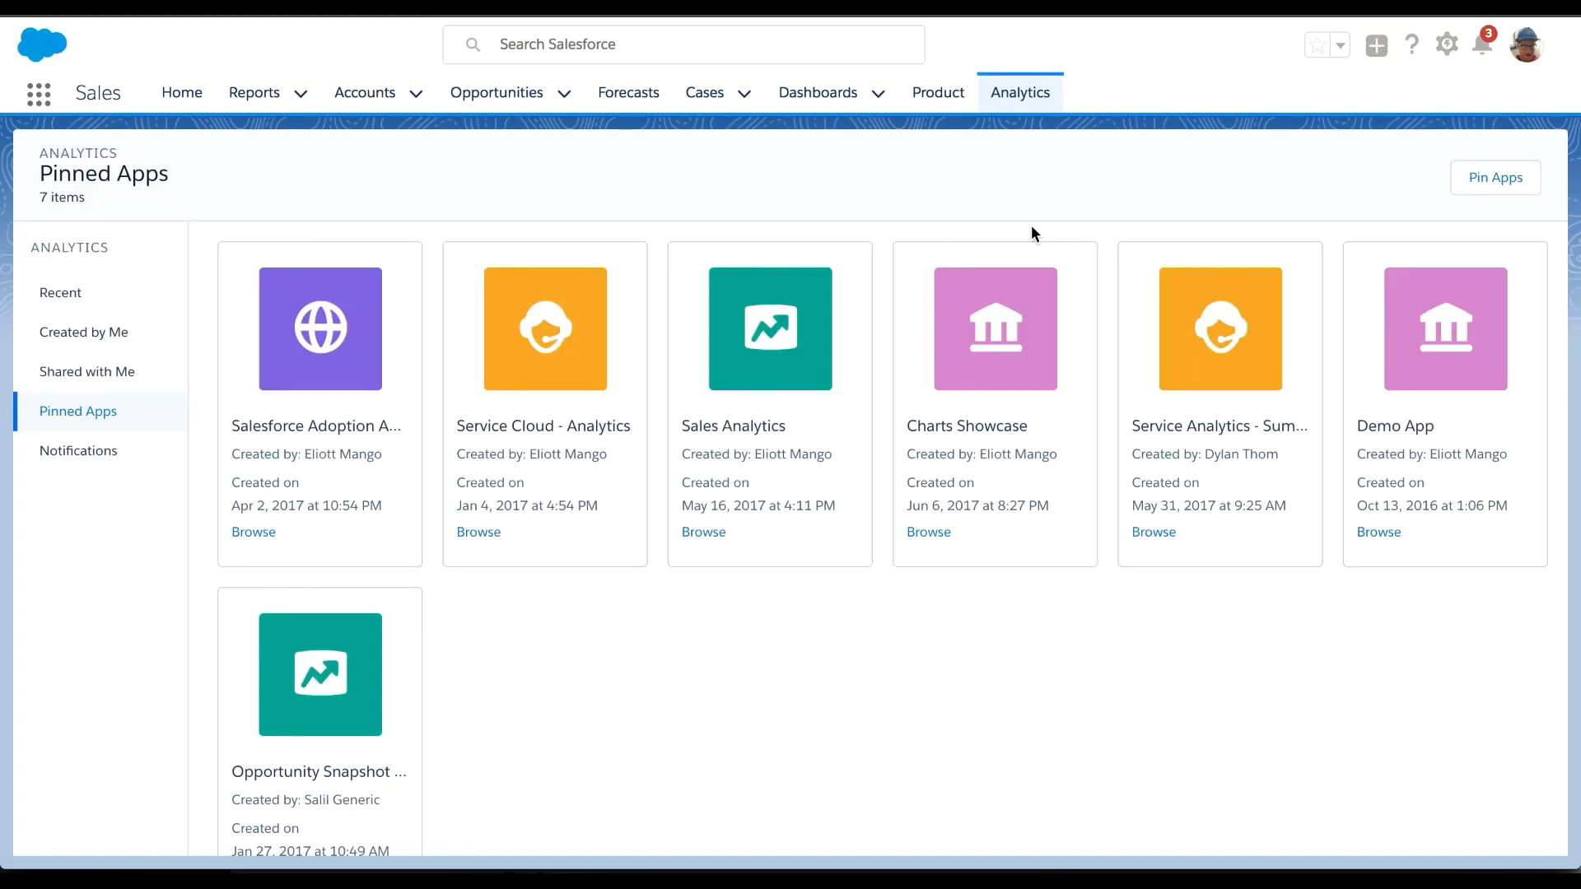
Step: In Sales Analytics, filter Sales Stage Analysis to the Id. Decision Making stage's next moves
{"action": "left_click", "coordinate": [769, 329]}
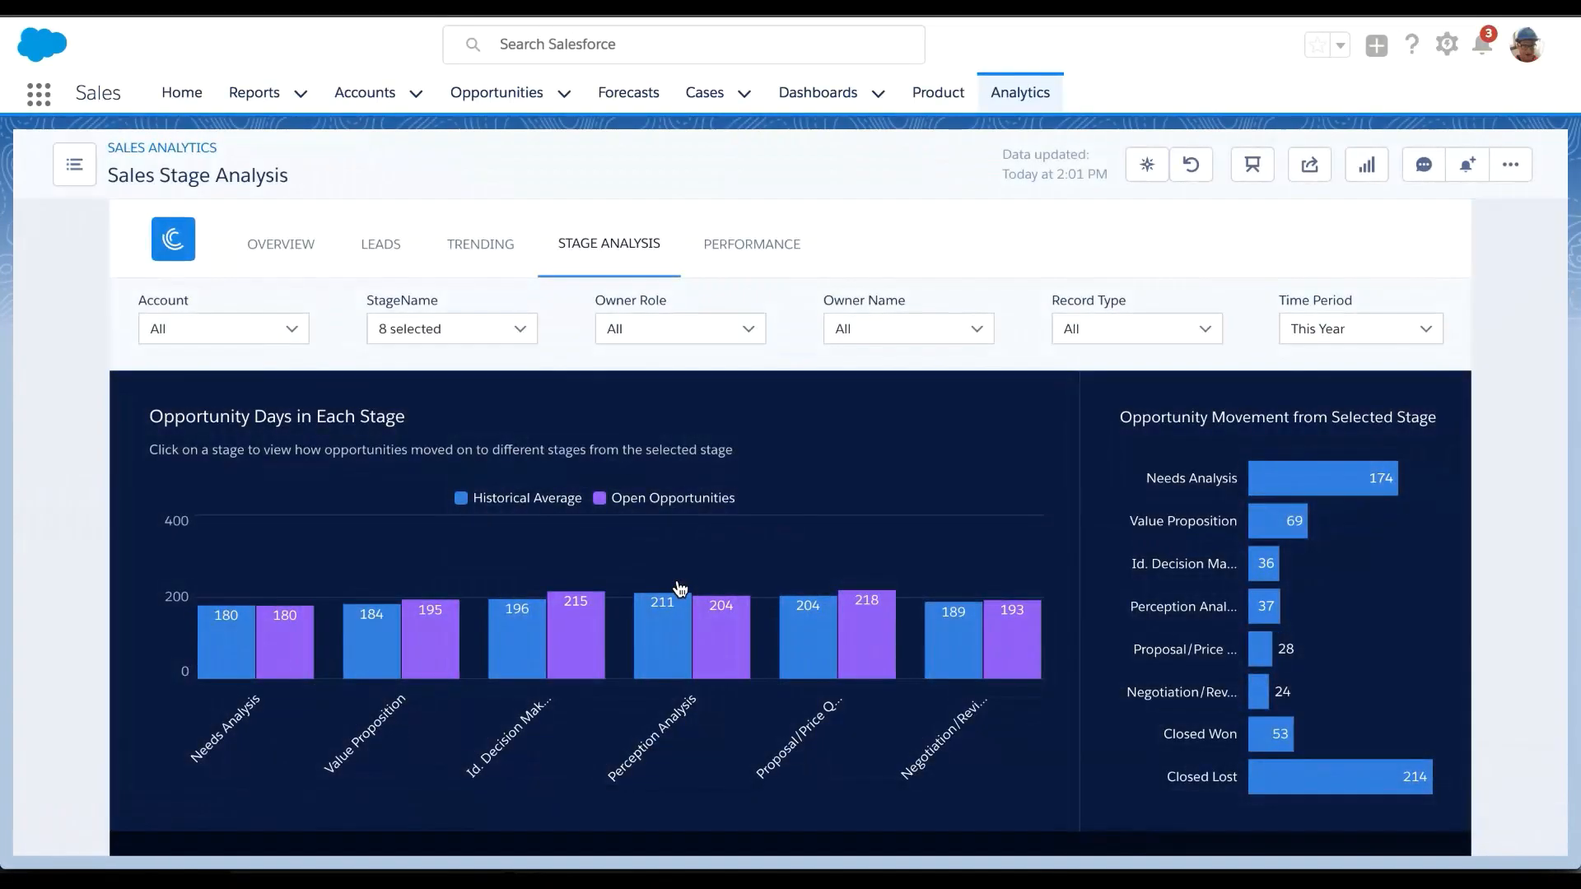
{"action": "left_click", "coordinate": [544, 635]}
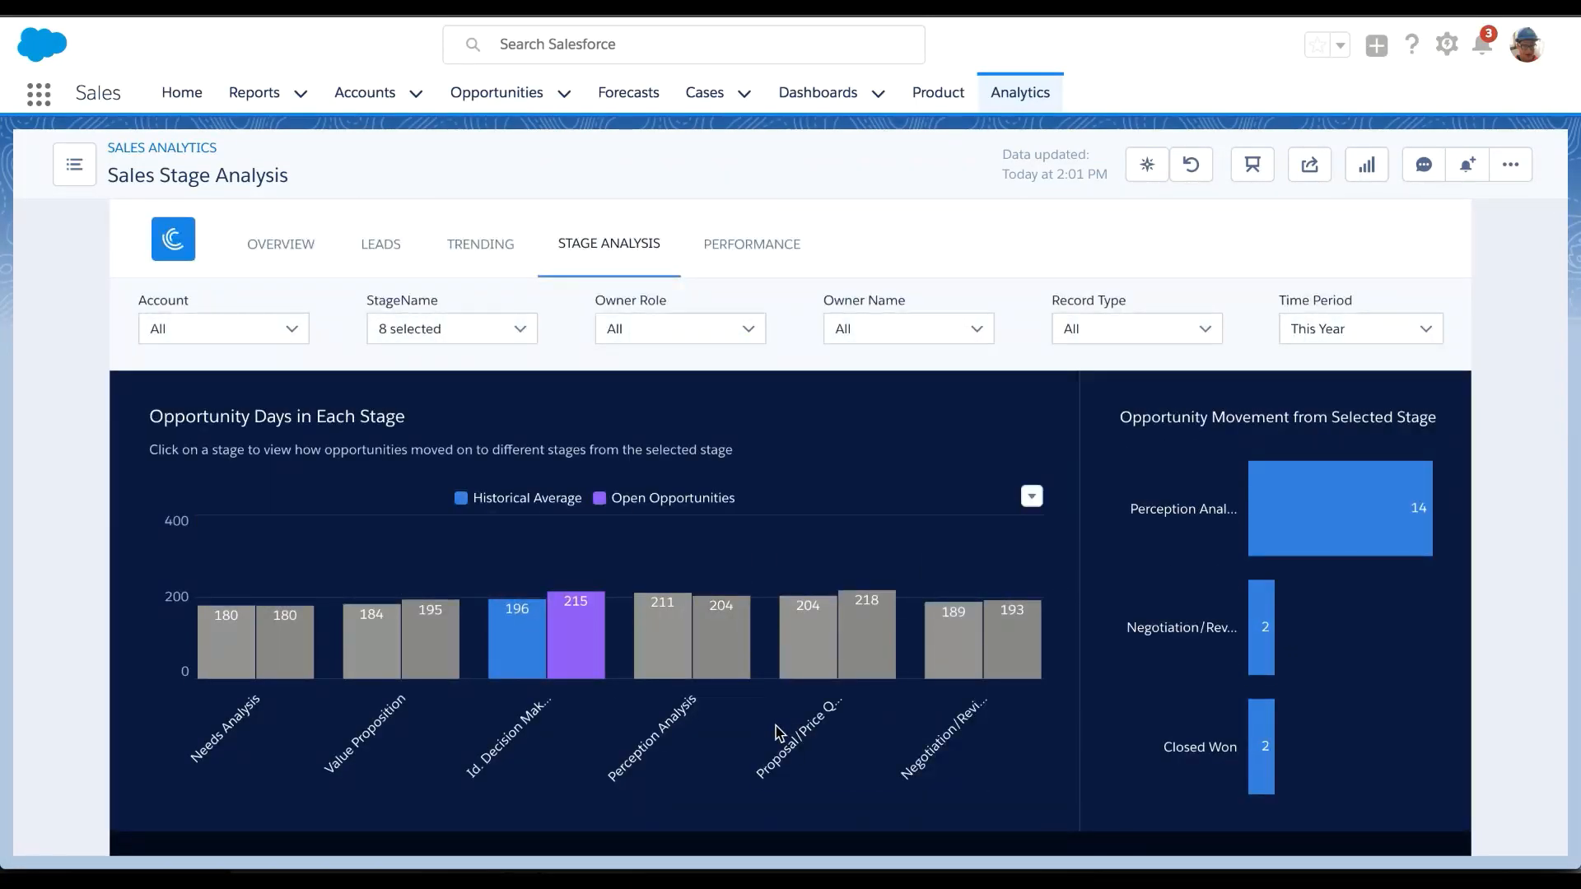
{"action": "mouse_move", "coordinate": [754, 765]}
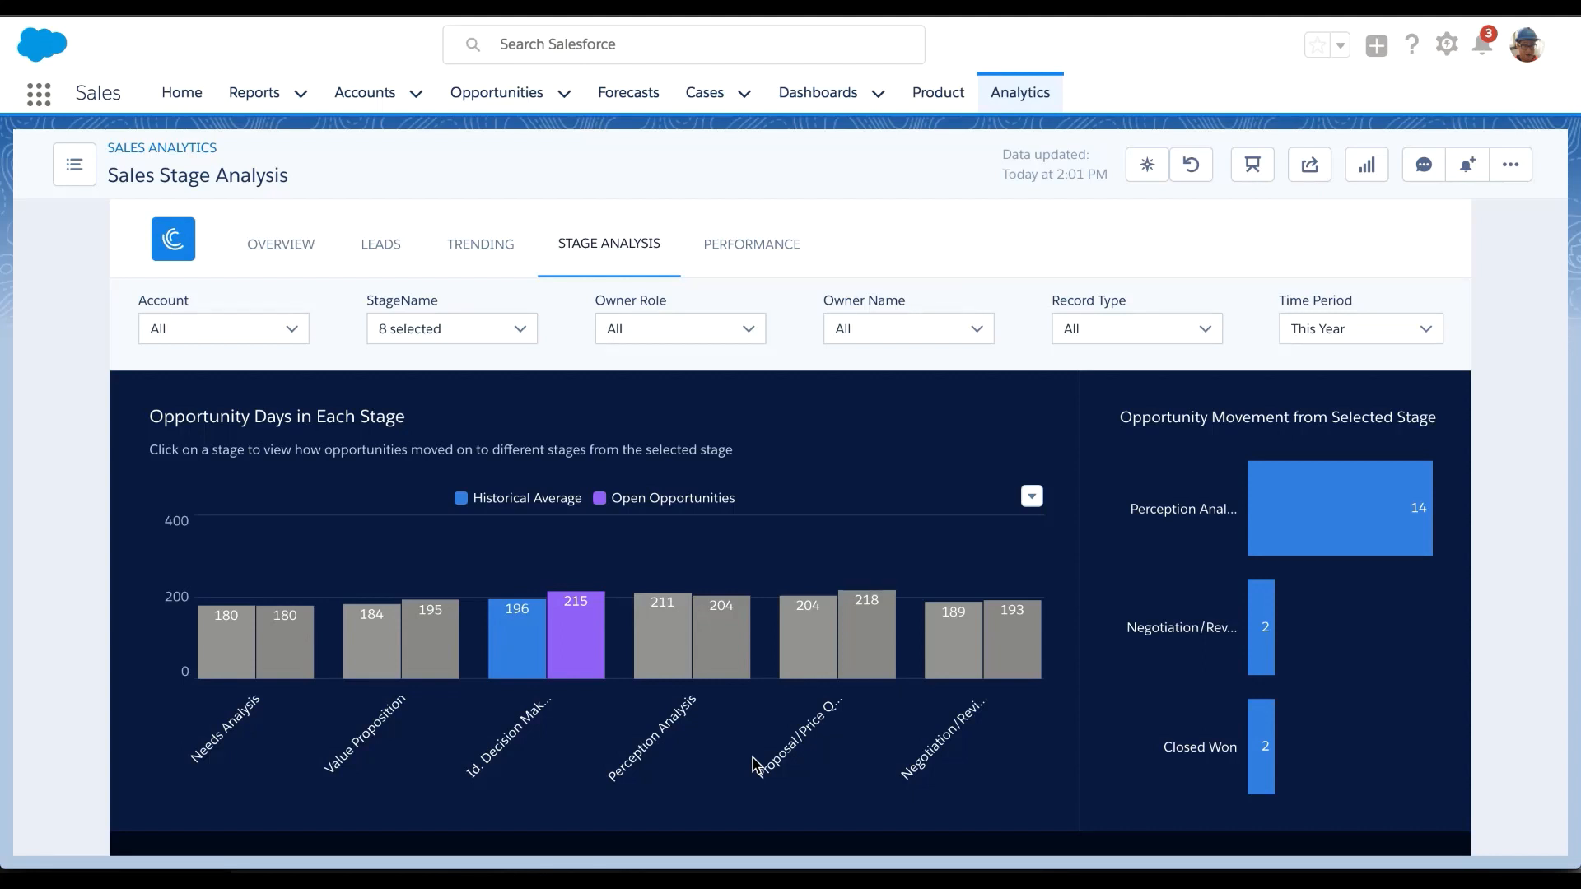
{"action": "mouse_move", "coordinate": [1422, 733]}
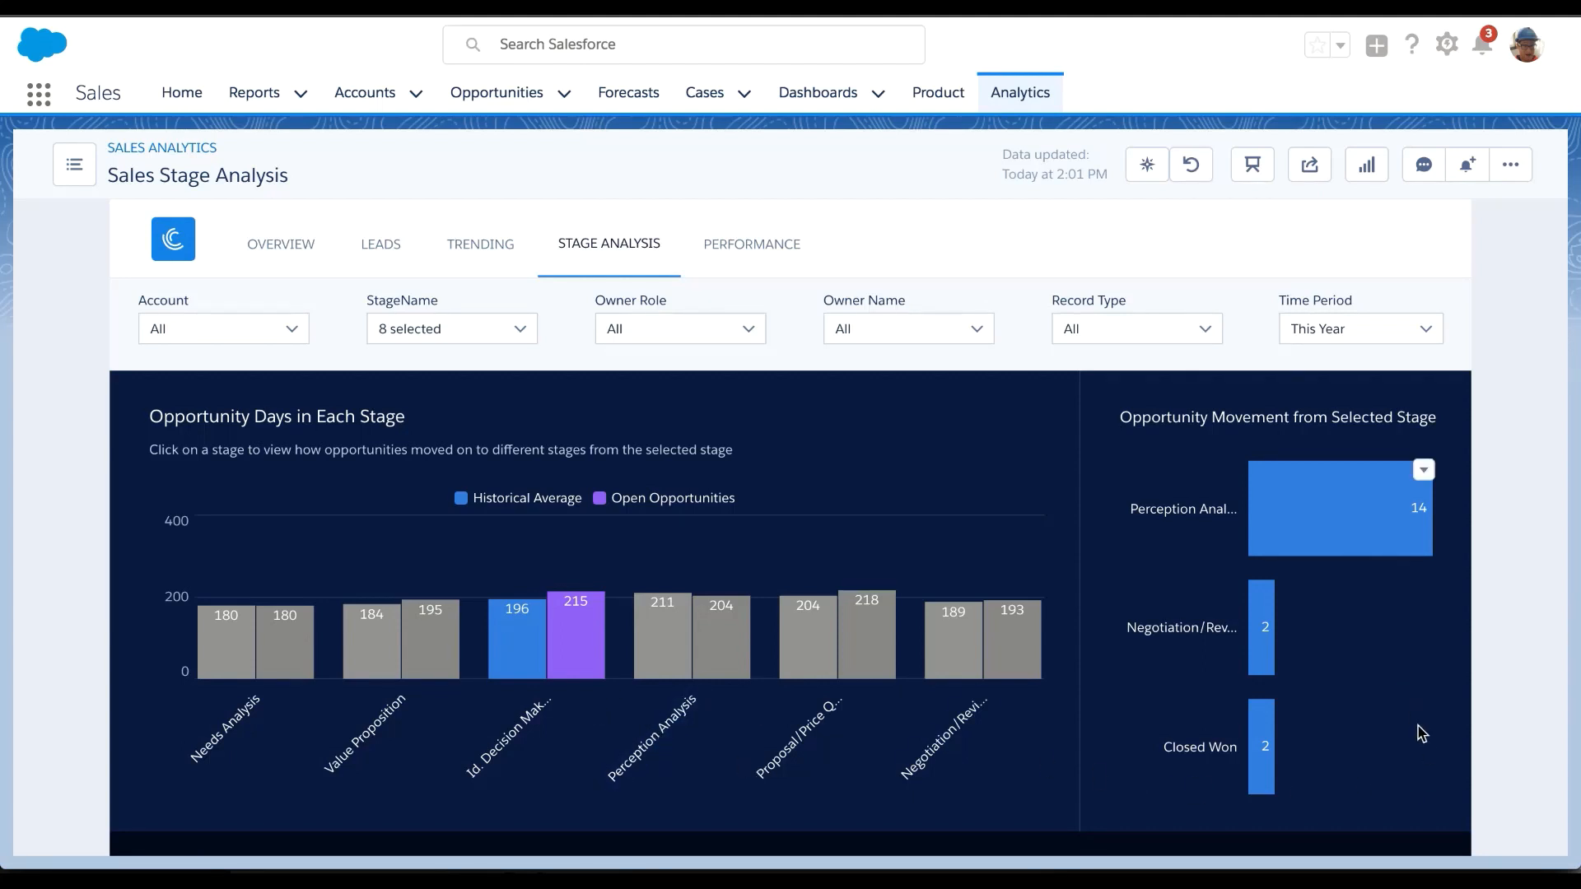